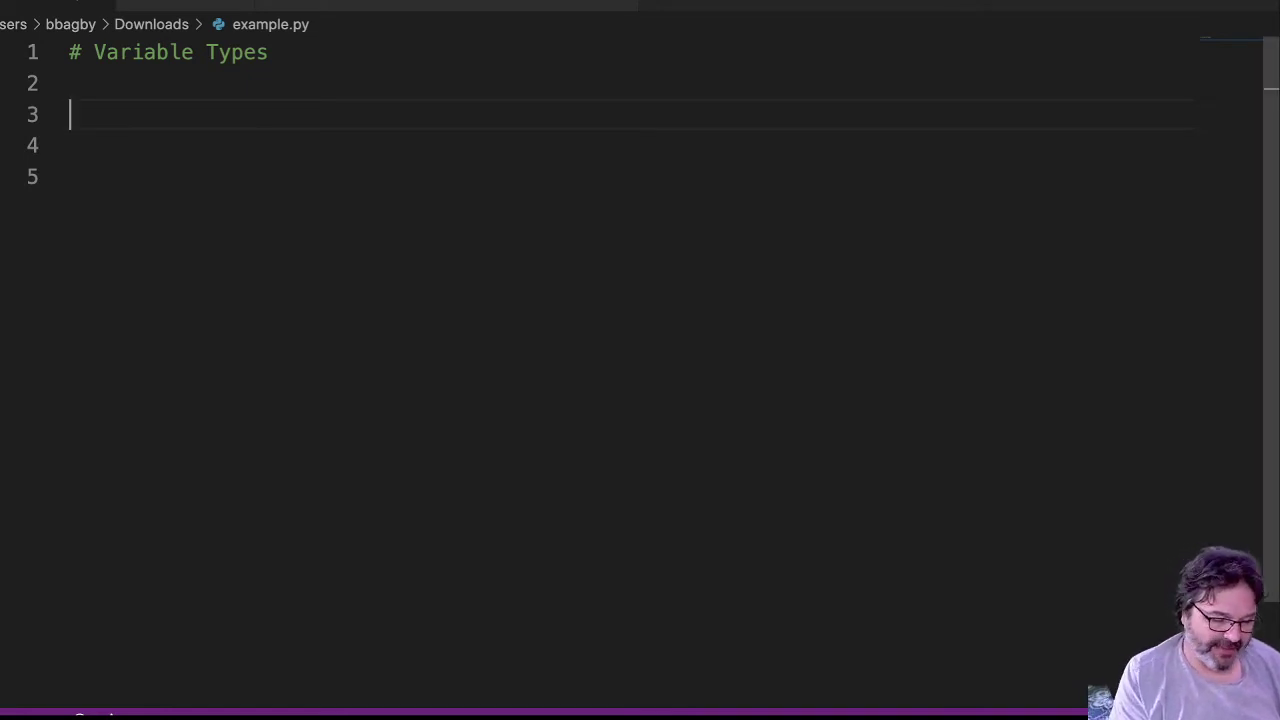
Type the comments # String, # Integer and # Float on lines 3, 5 and 7
text(#)
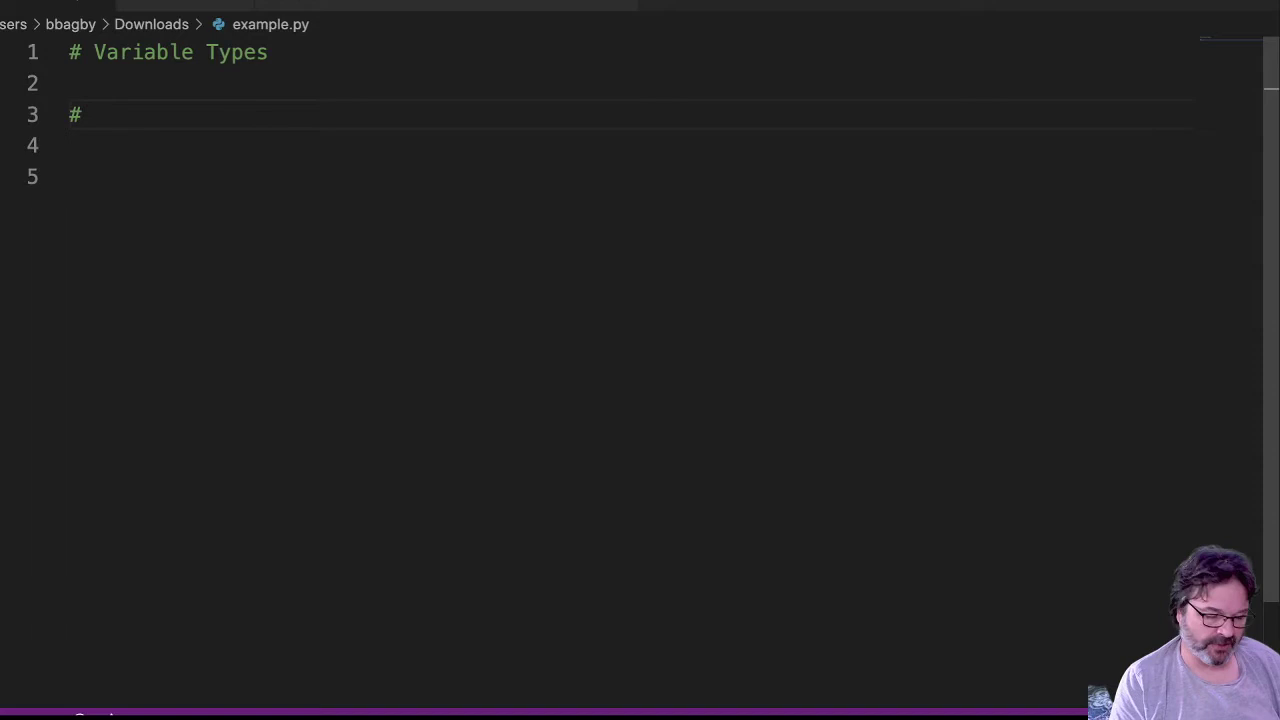
text(St)
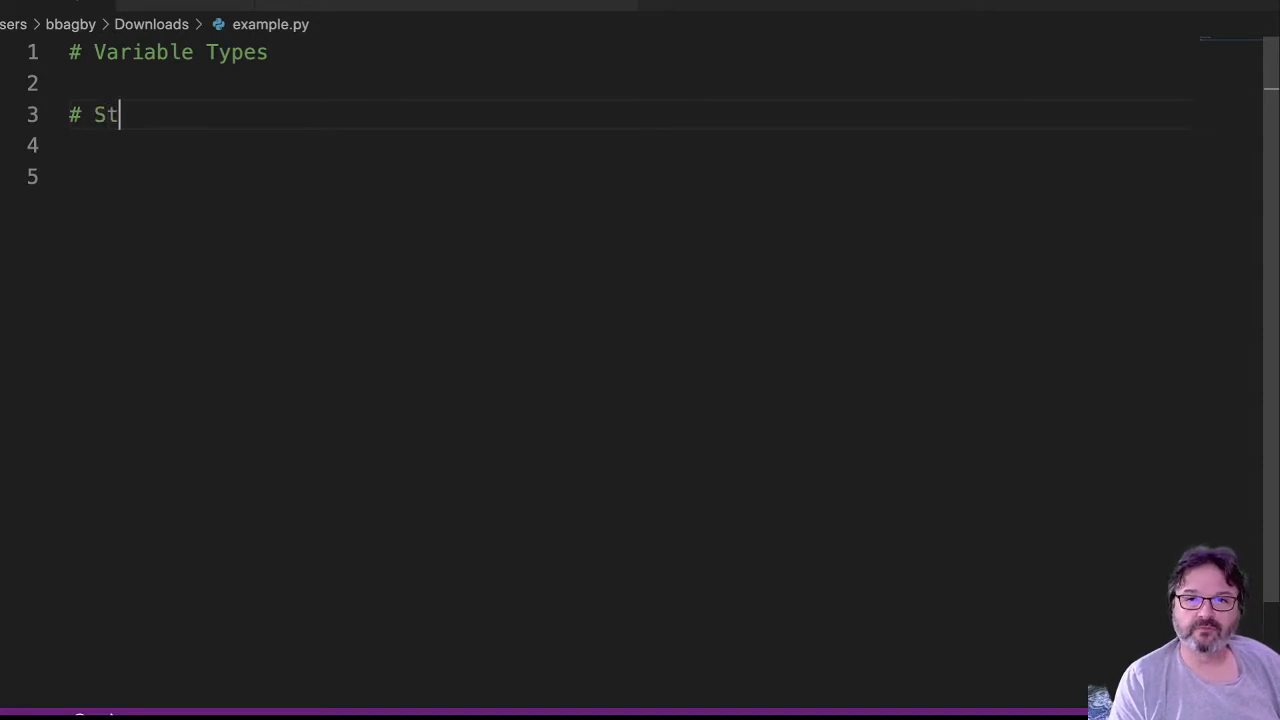
text(rung)
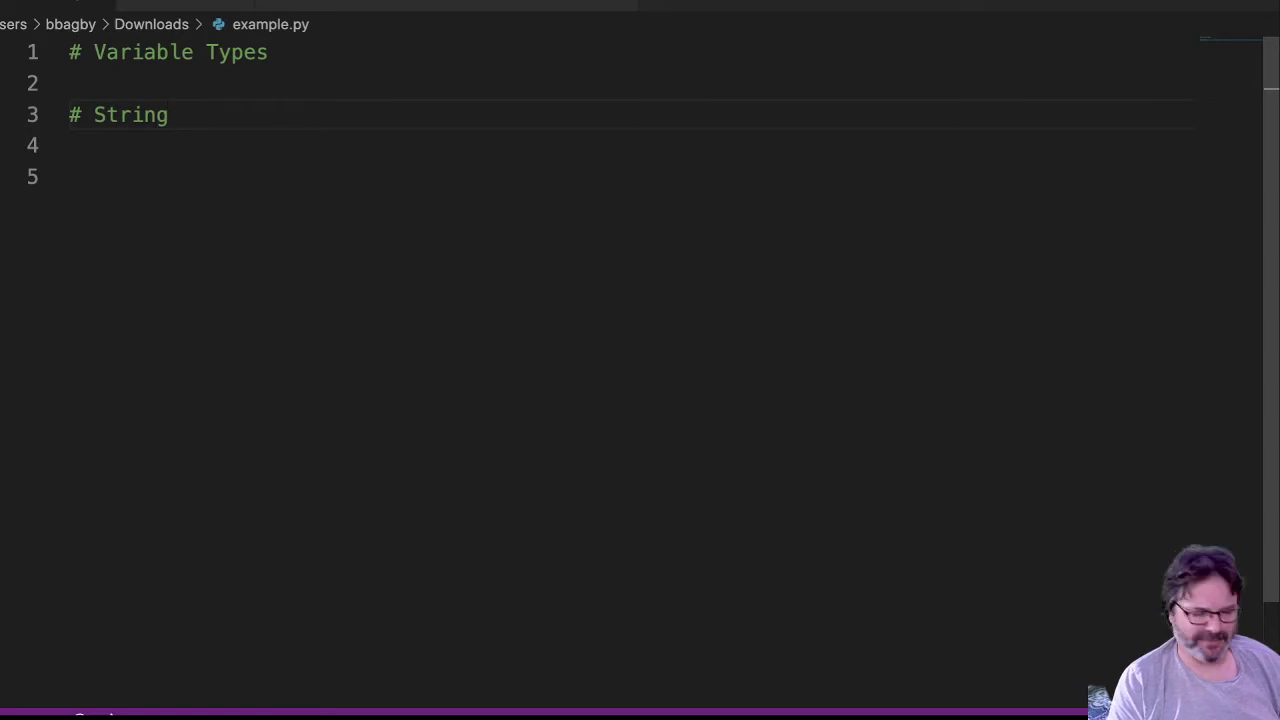
text(#)
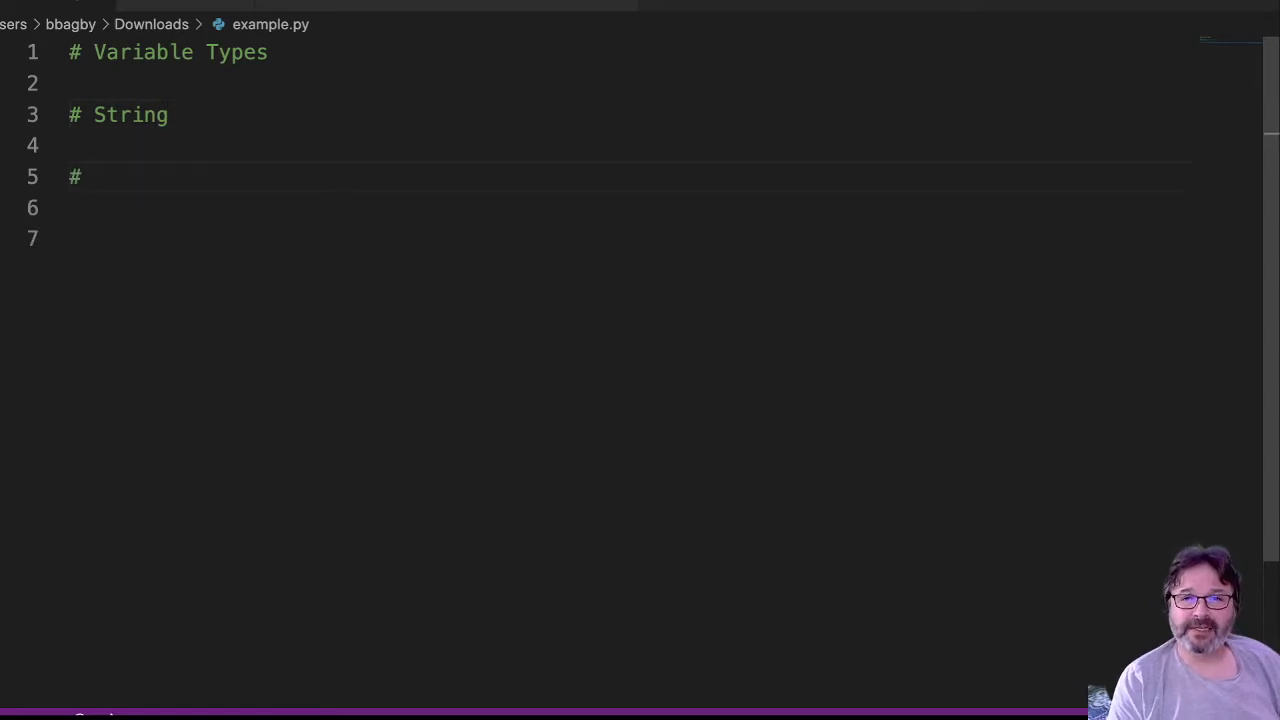
text(Integers)
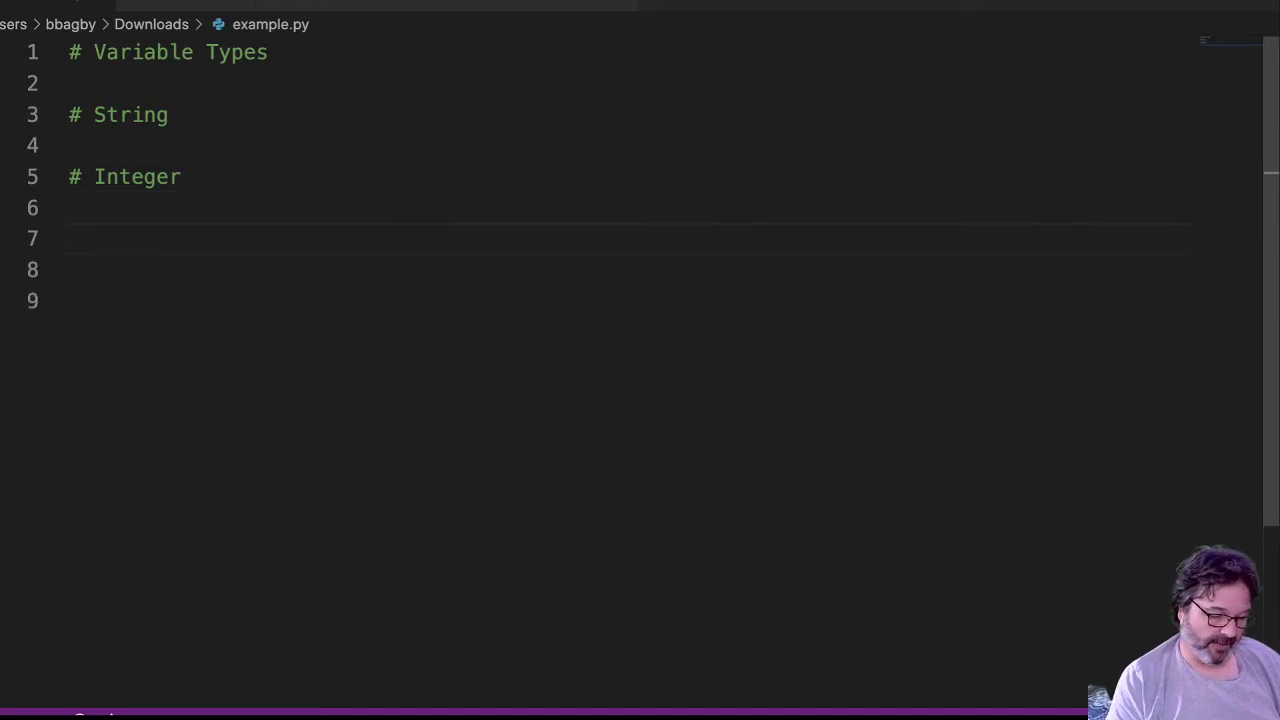
text(# Foat)
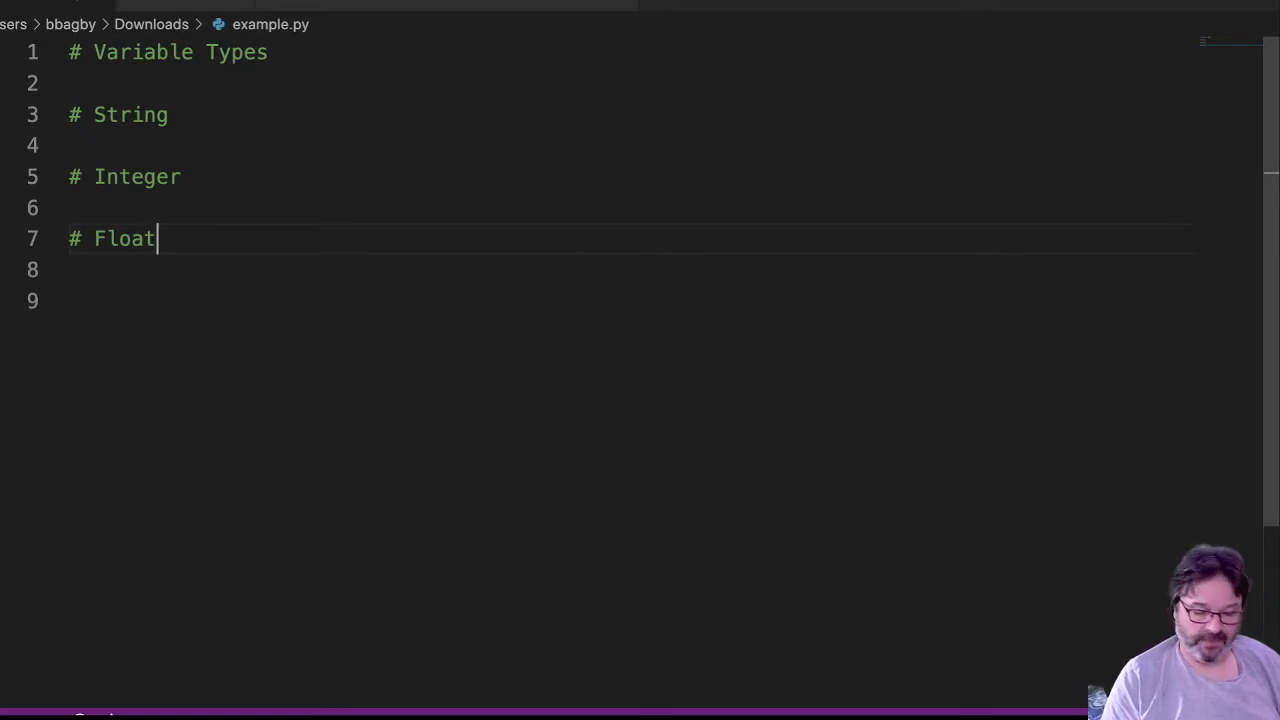
Append definitions: '== combination of letters, numbers, punctuation, etc.', '== whole numbers', '== numbers with decimal points'
text(==)
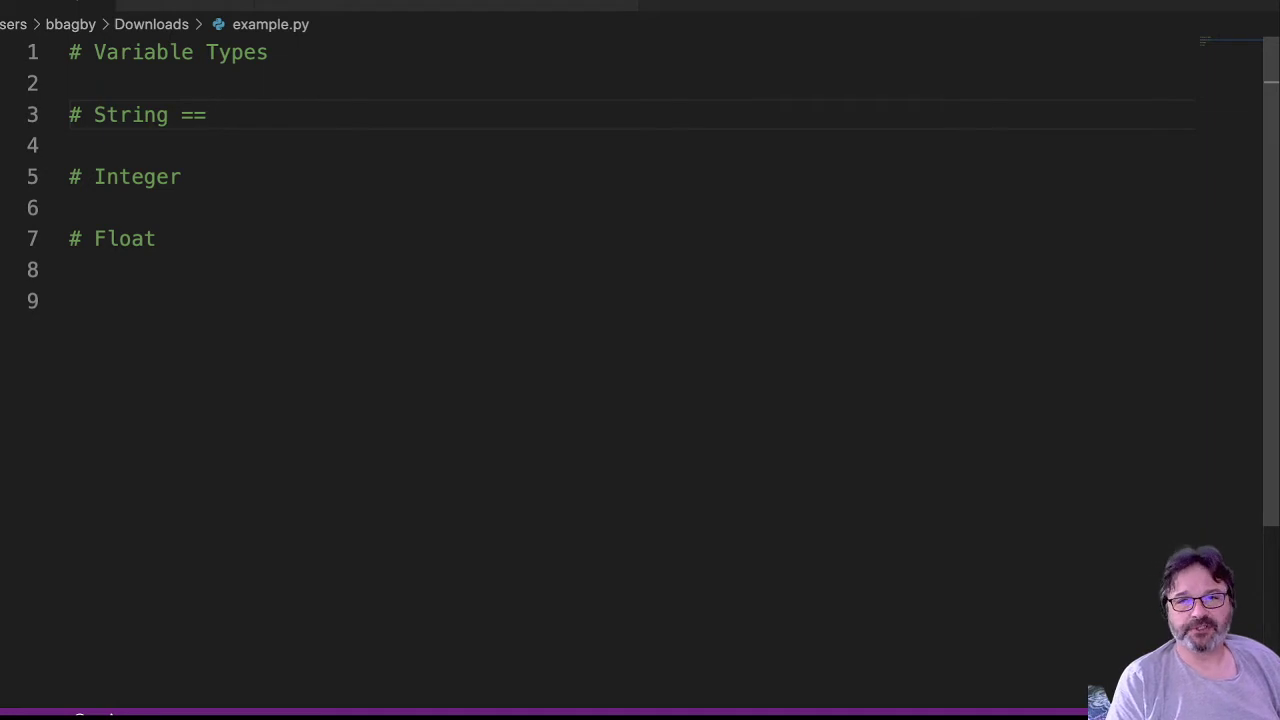
text(combination of letter)
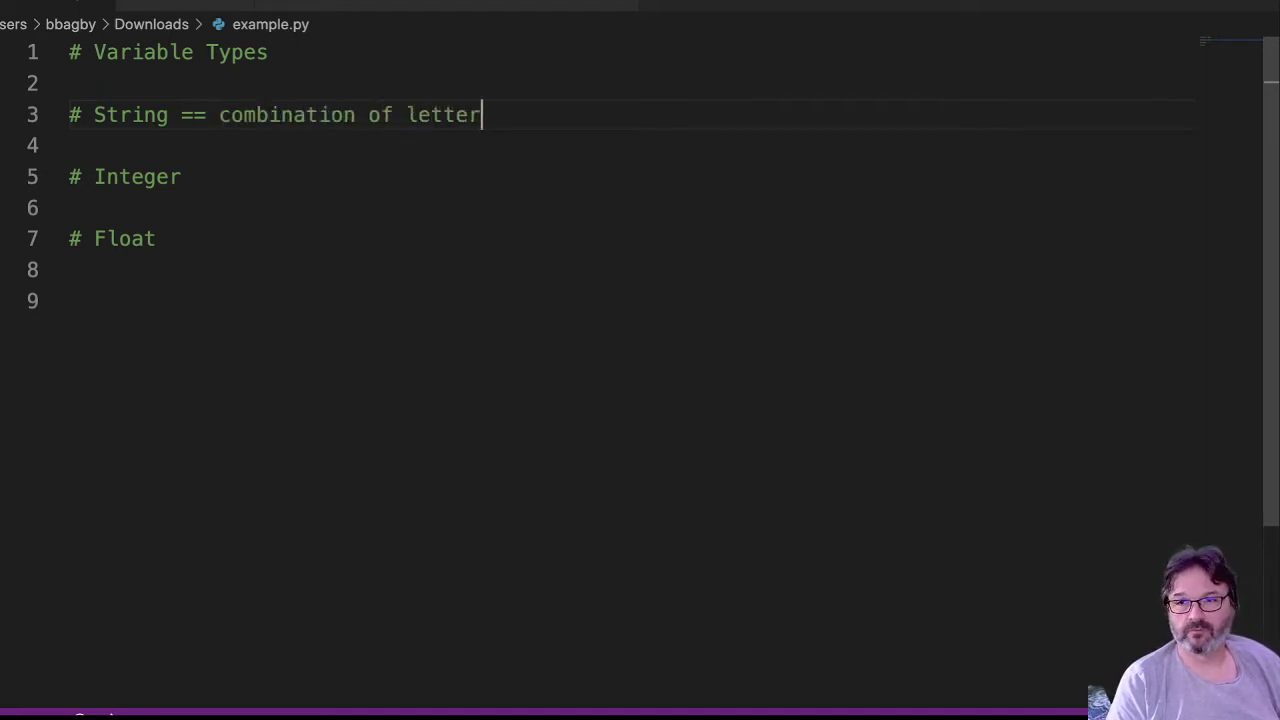
text(s, numbers,)
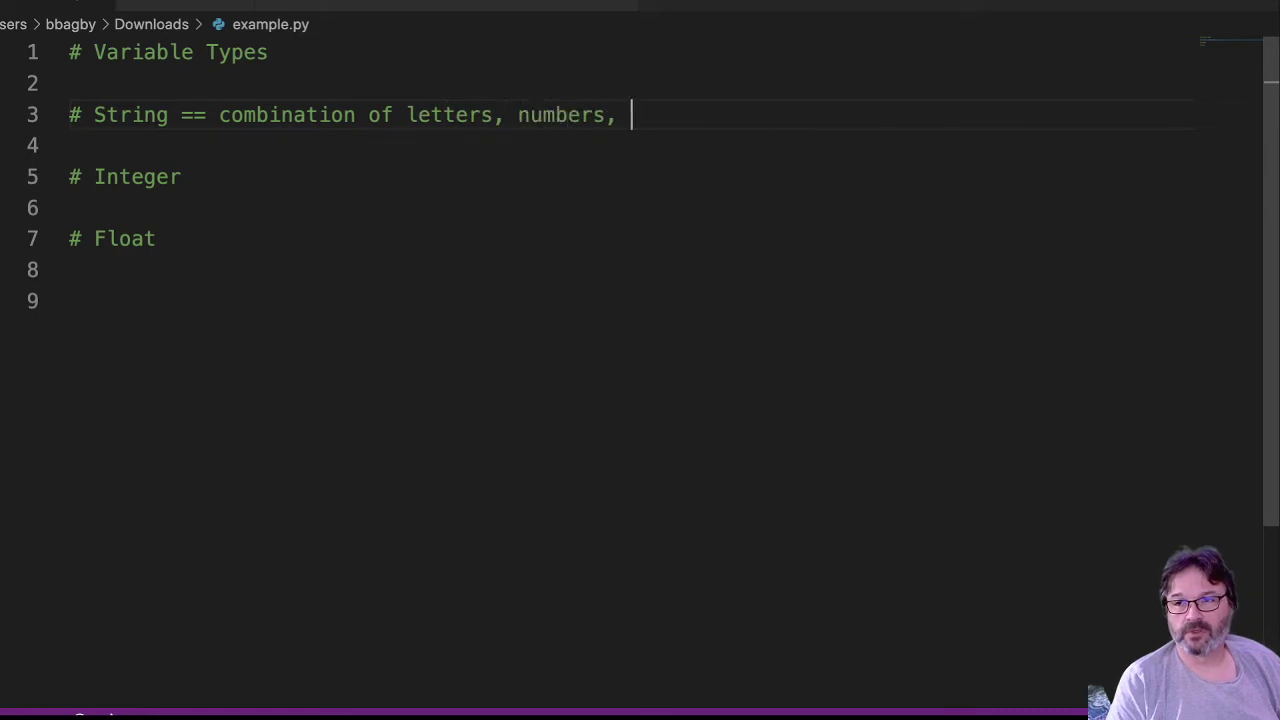
text(punctuation)
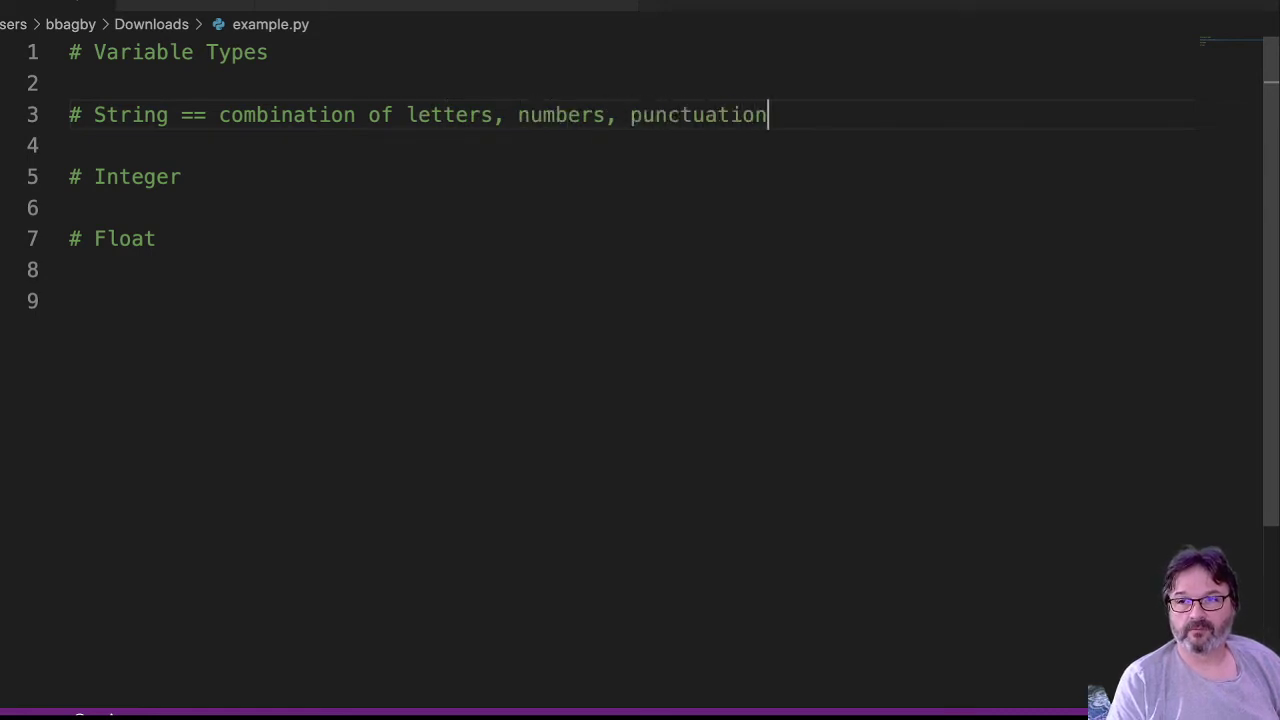
text(,)
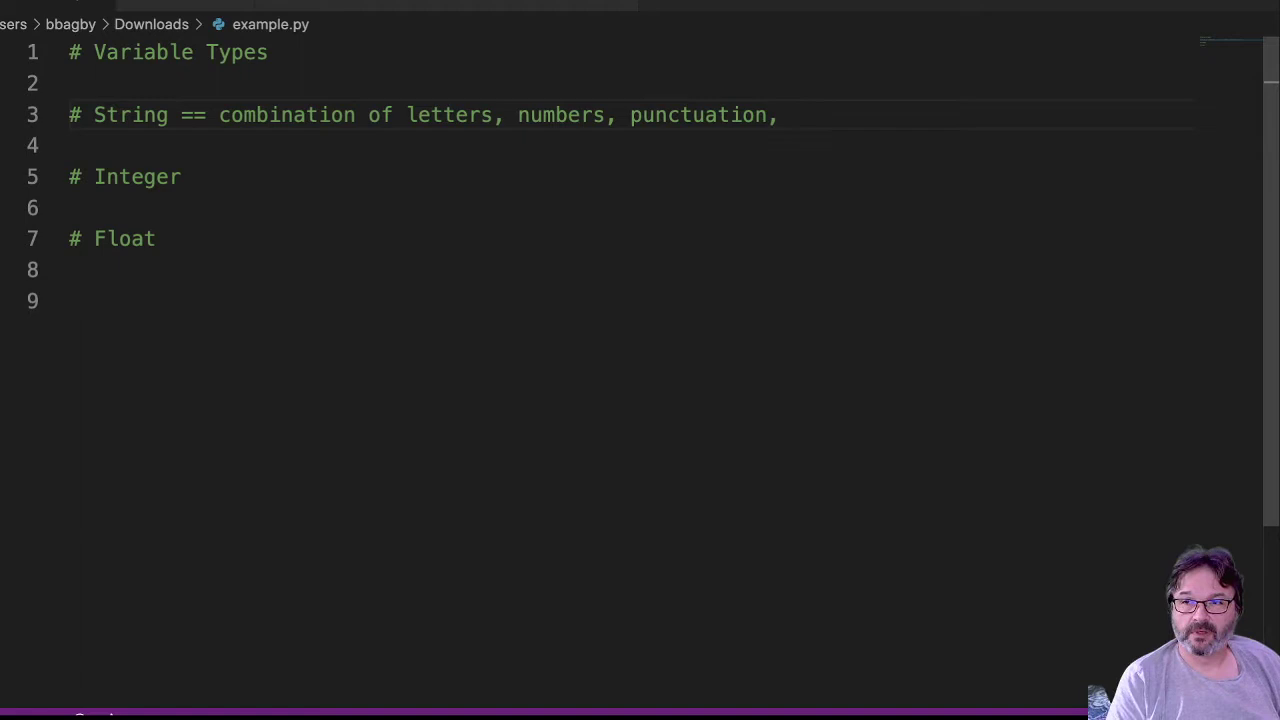
text(etc.)
click(627, 177)
text( == w)
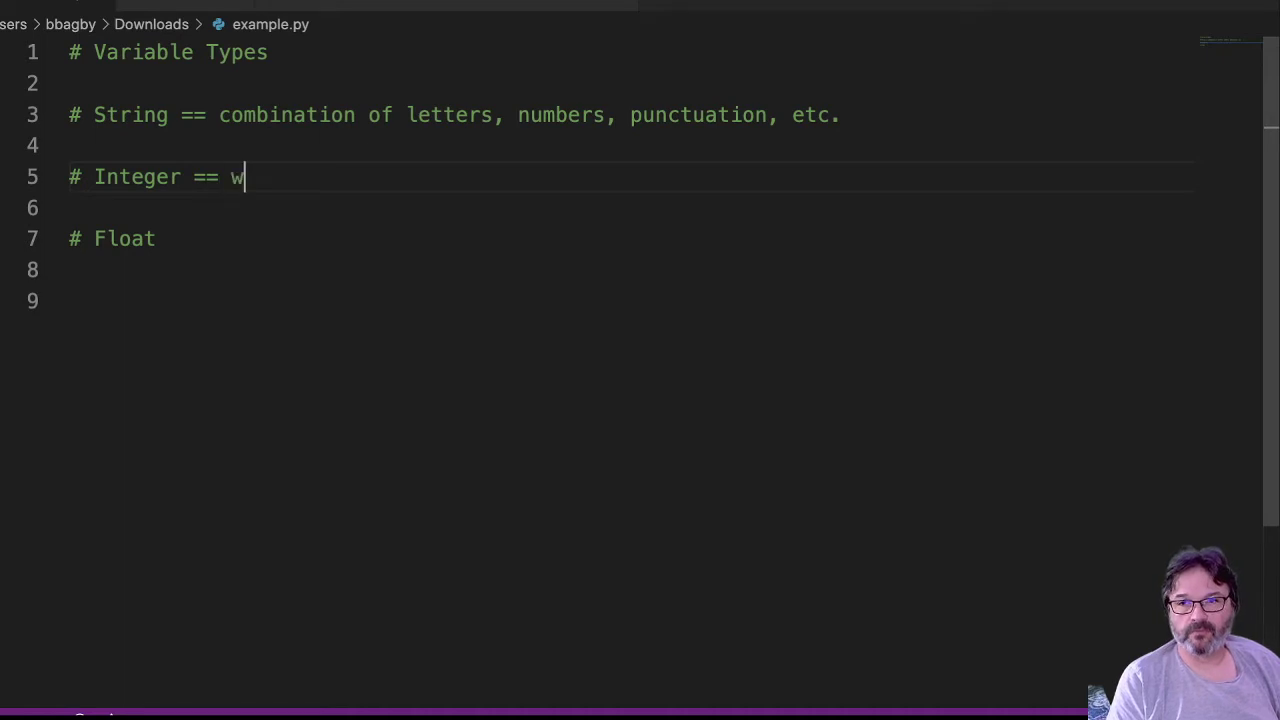
text(hole numbers)
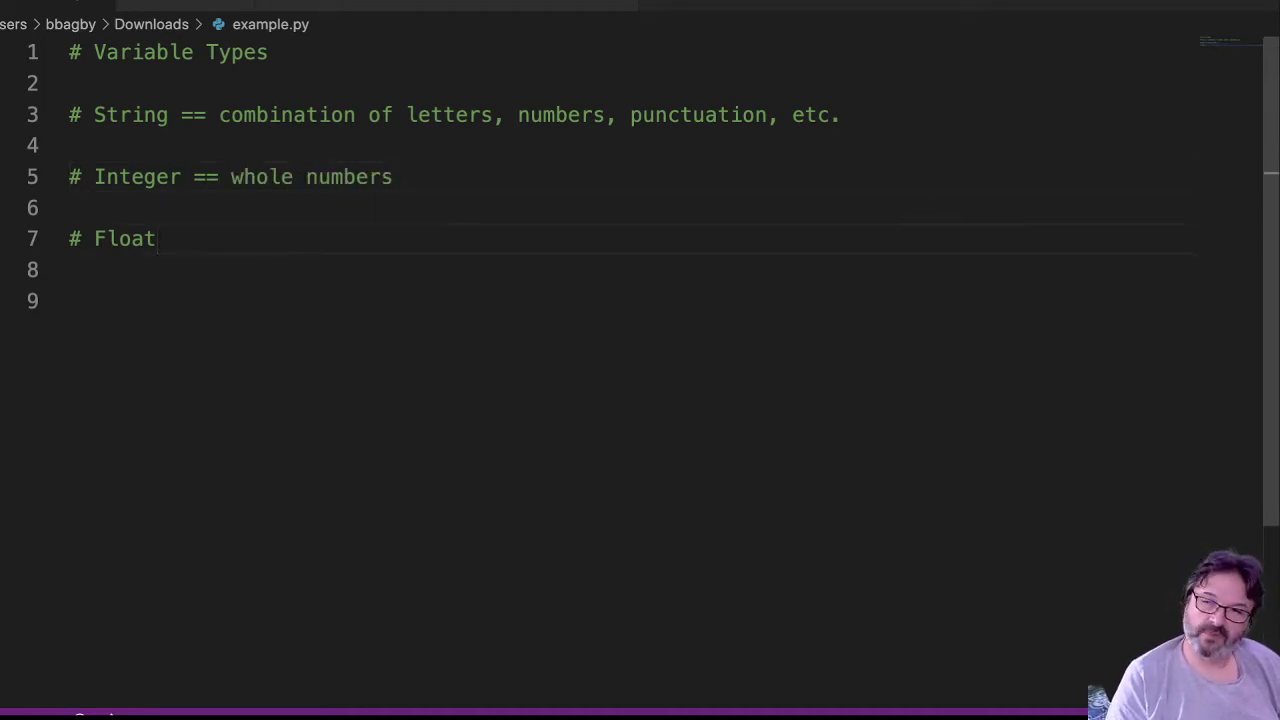
text(==)
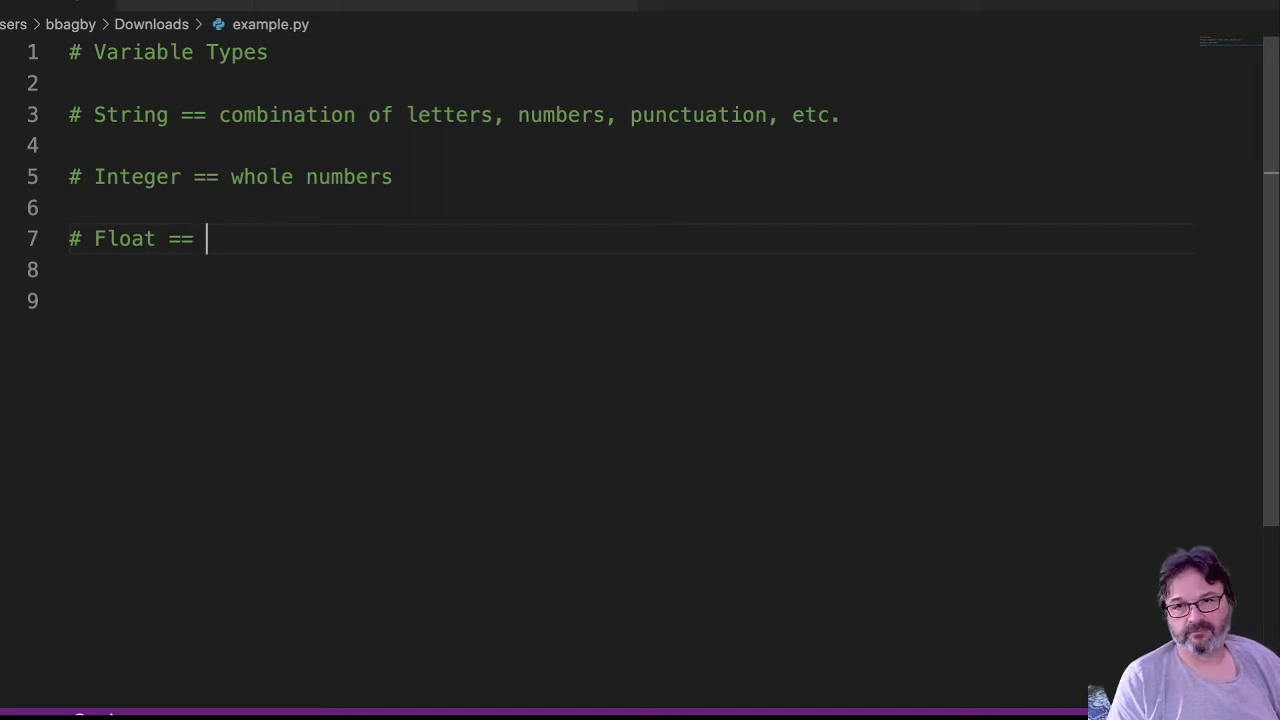
text(numbers with de)
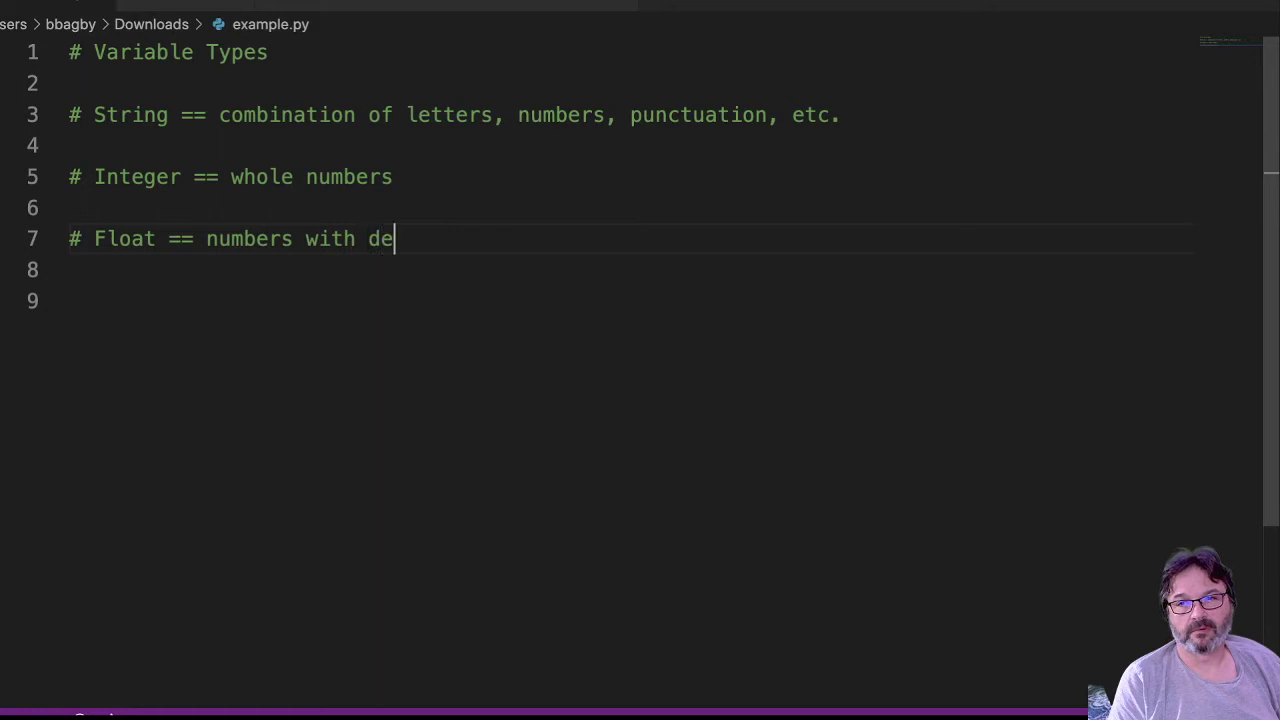
text(cimal points)
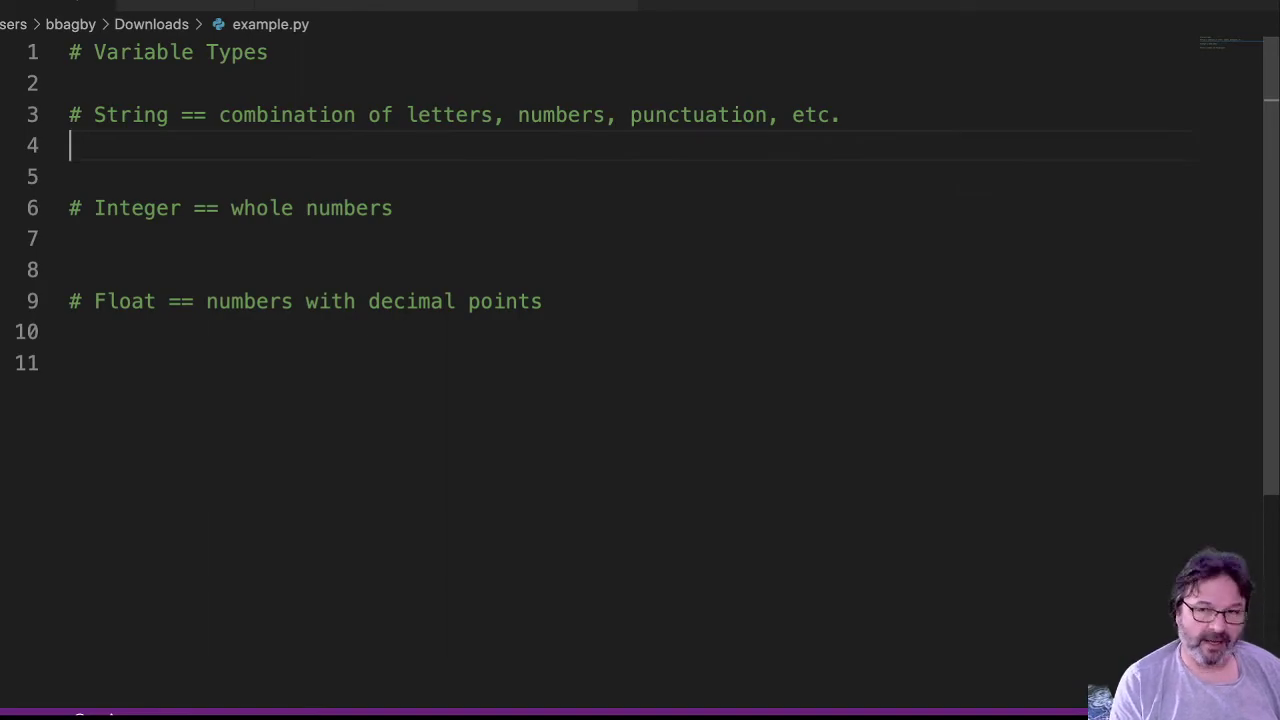
Type the quoted example string 'sdaf93!kIoljj9032' on line 4
text(sdaf)
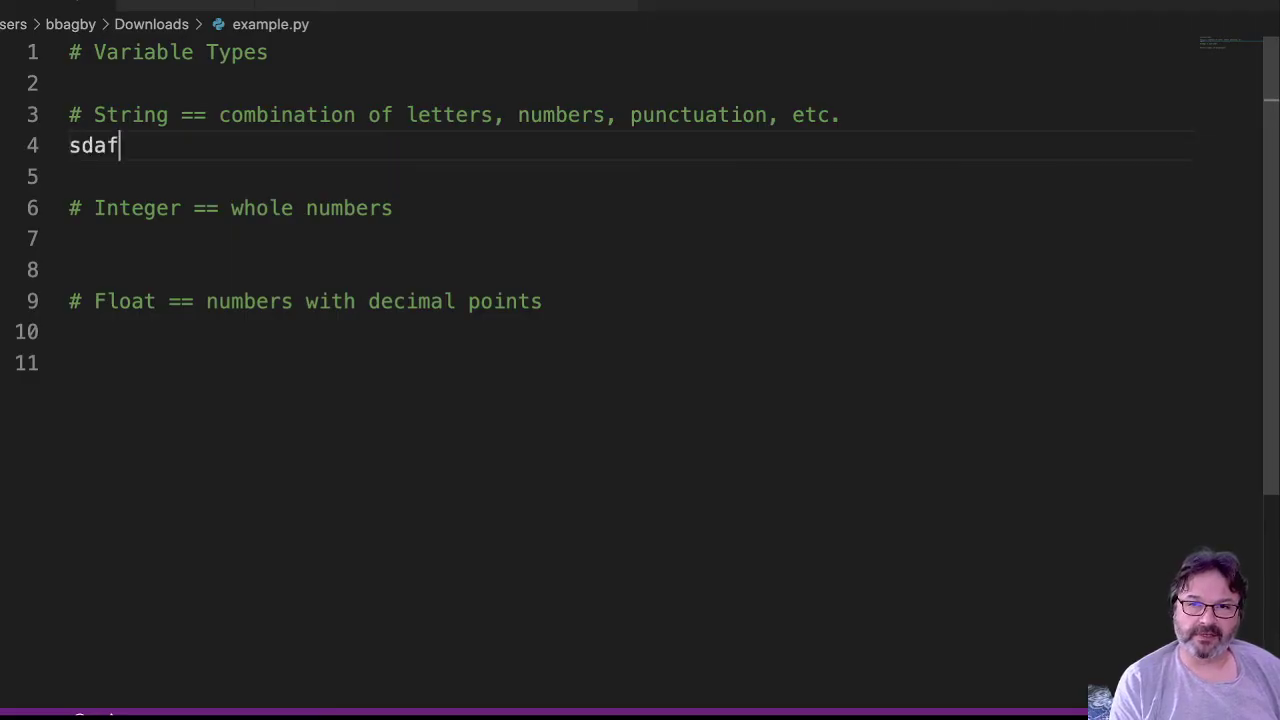
text(93!)
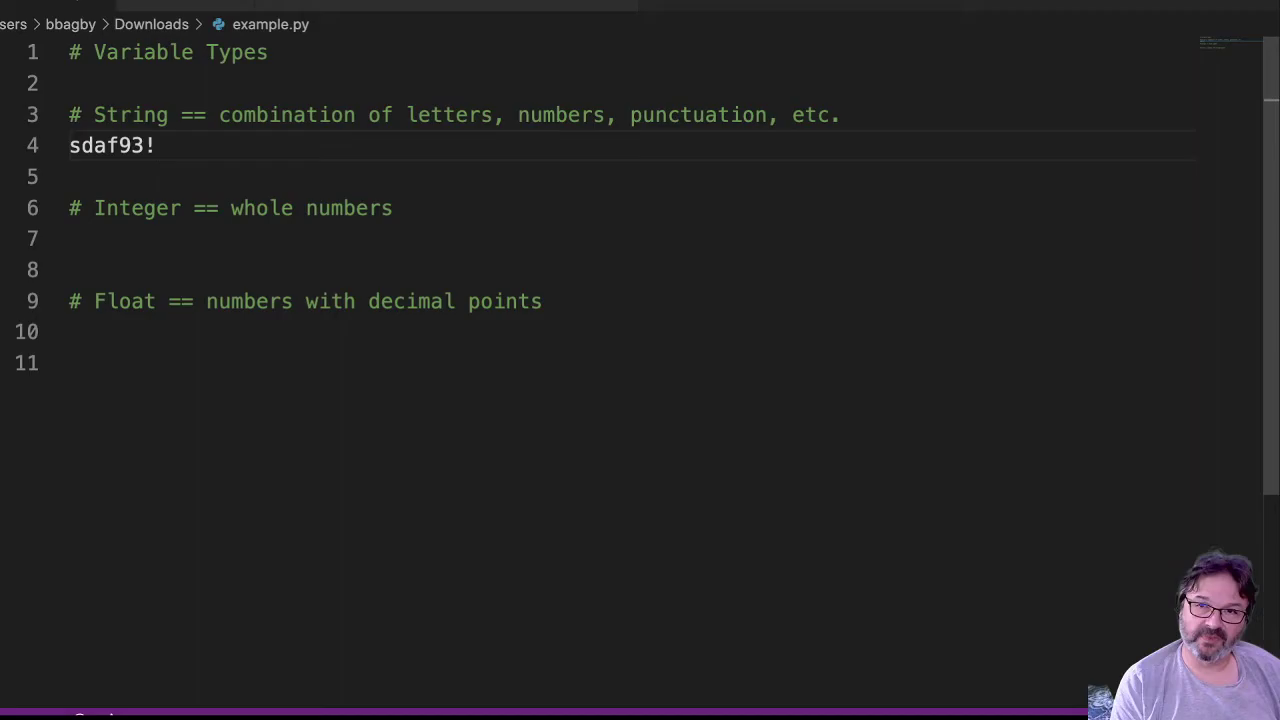
text(kIolj)
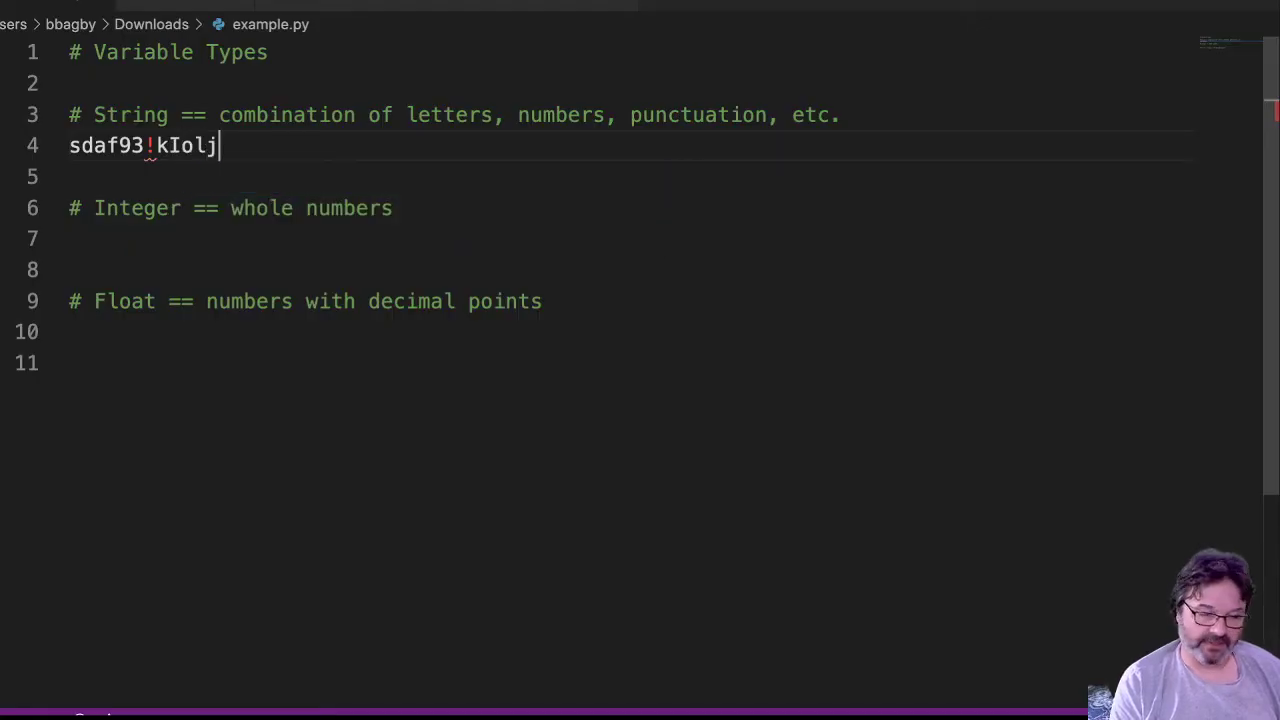
text(j9032')
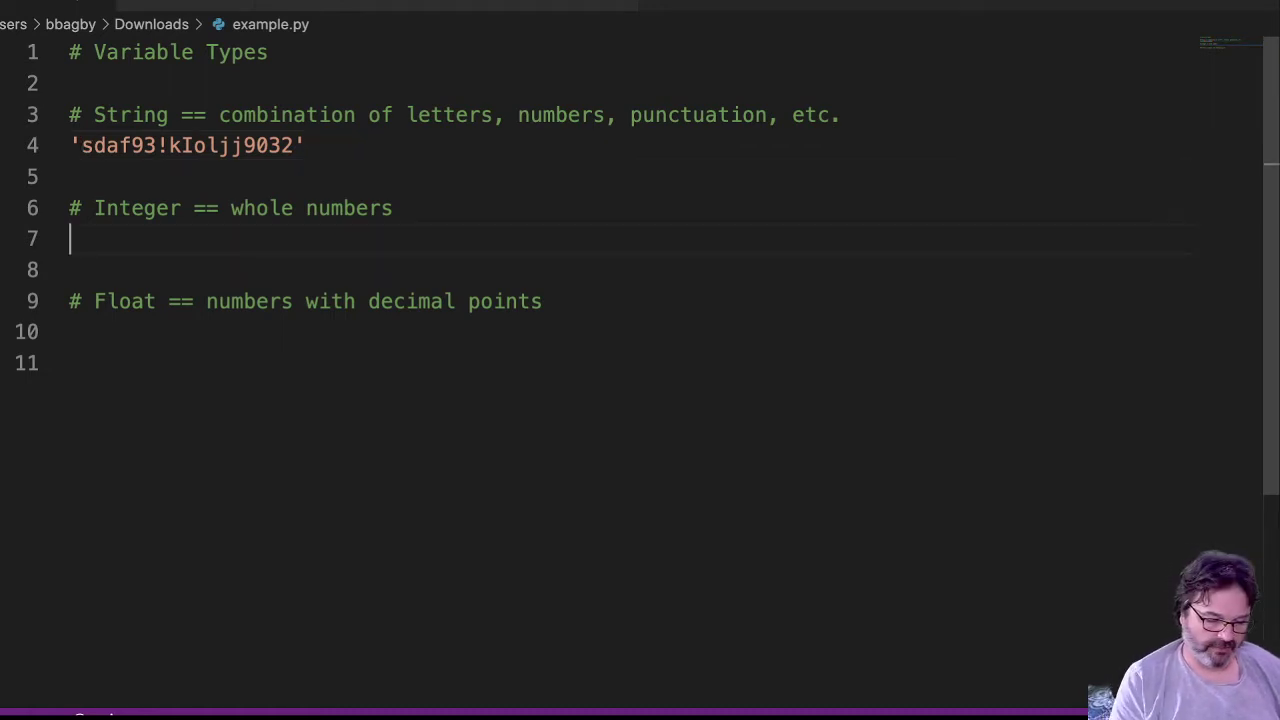
Type the integer examples 1, 10, 100 on line 7 below # Integer
text(1)
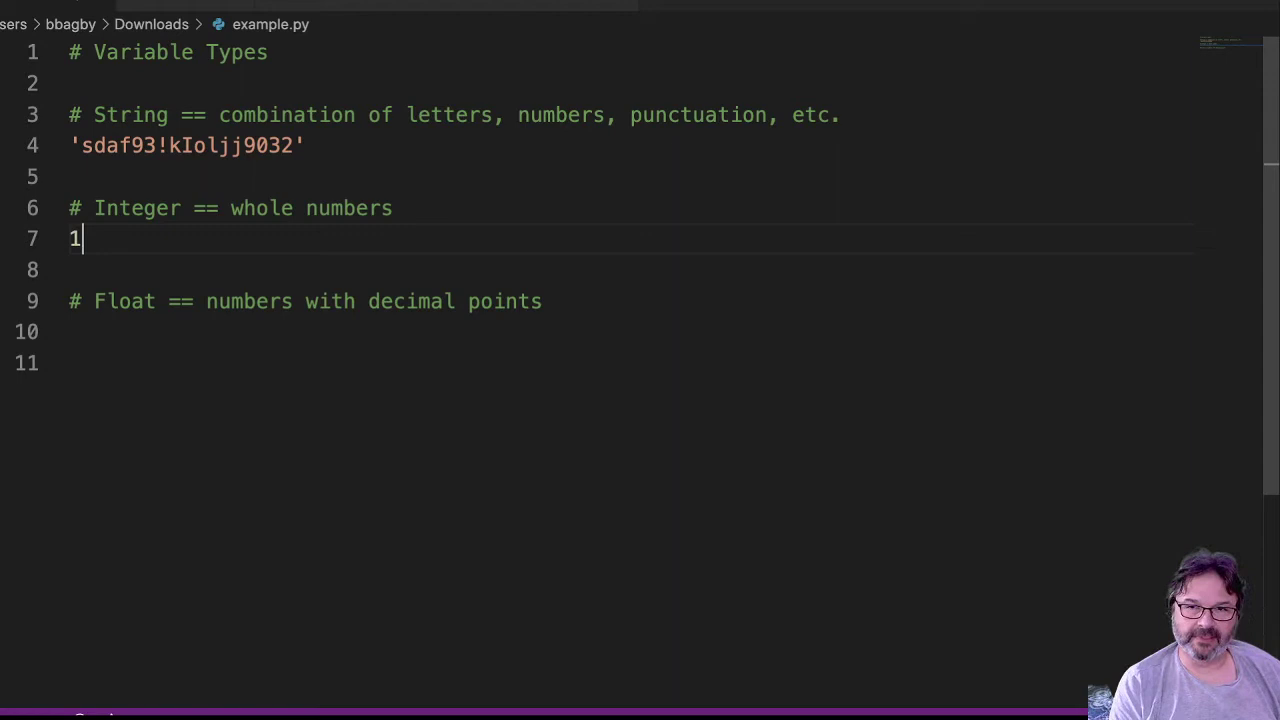
text(, 10)
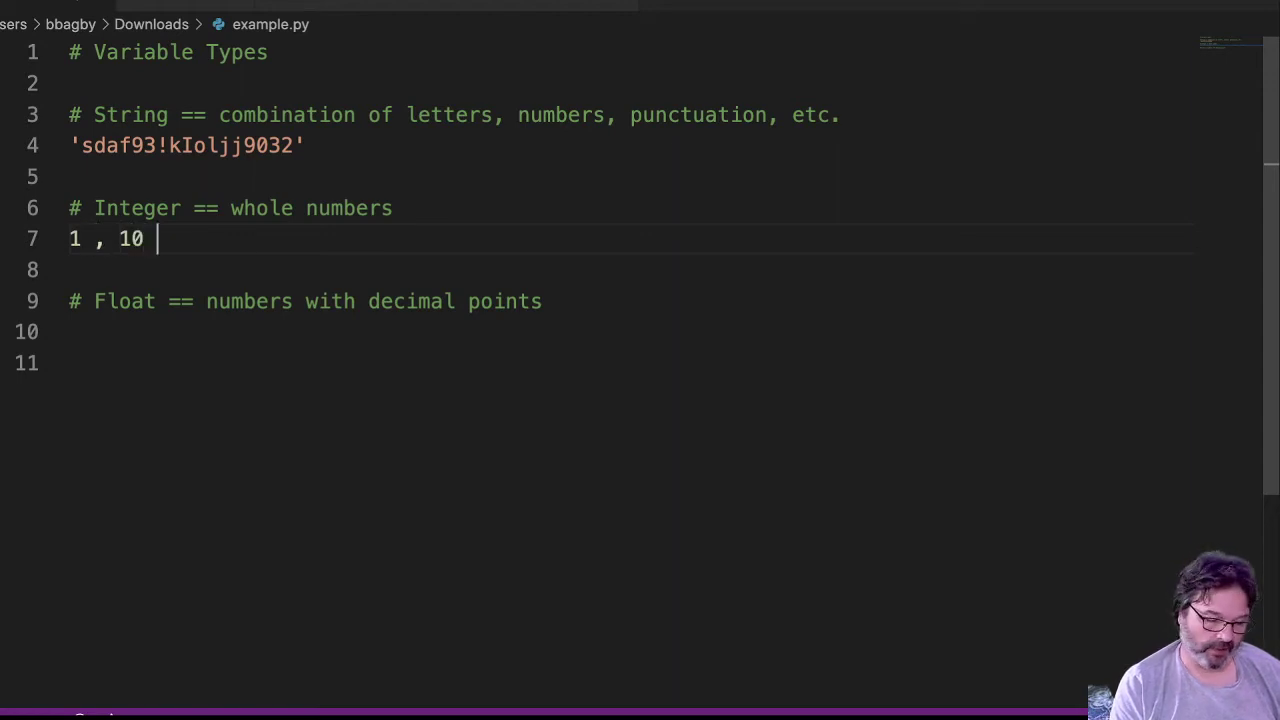
text(, 100)
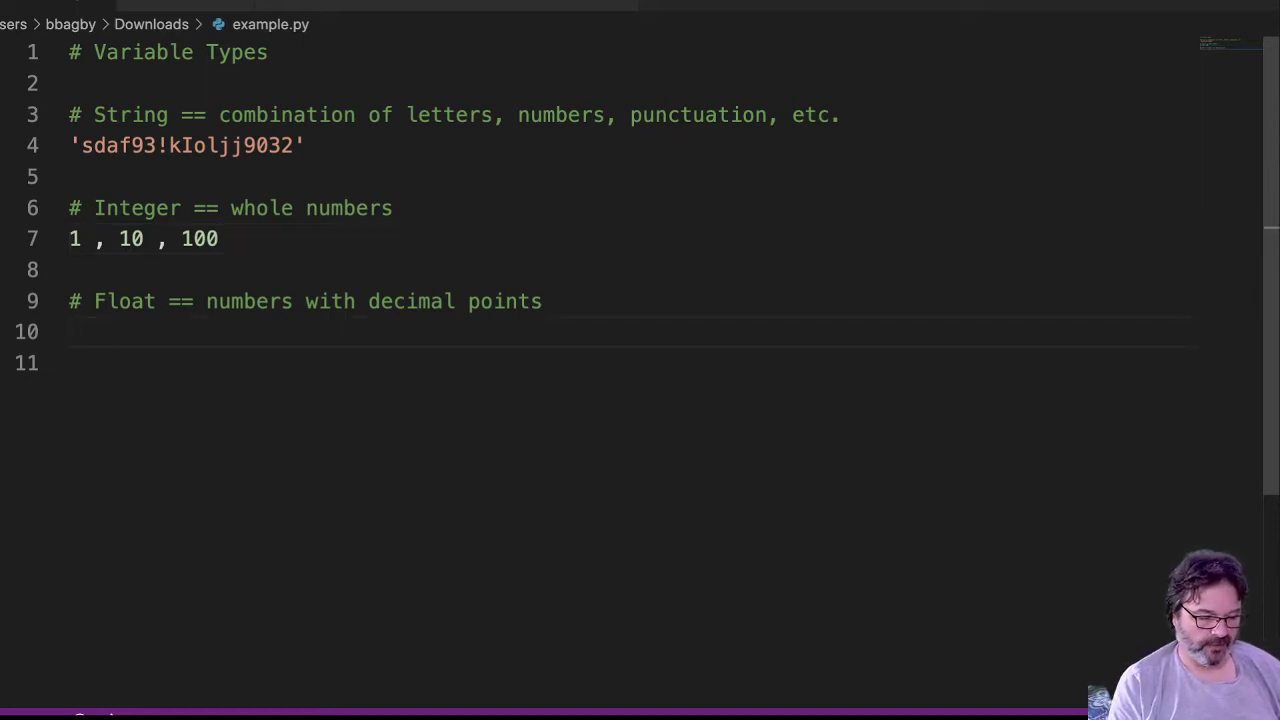
Type the float examples .5, 100.4, 23.234353245234113545 on line 10 below # Float
text(.5,)
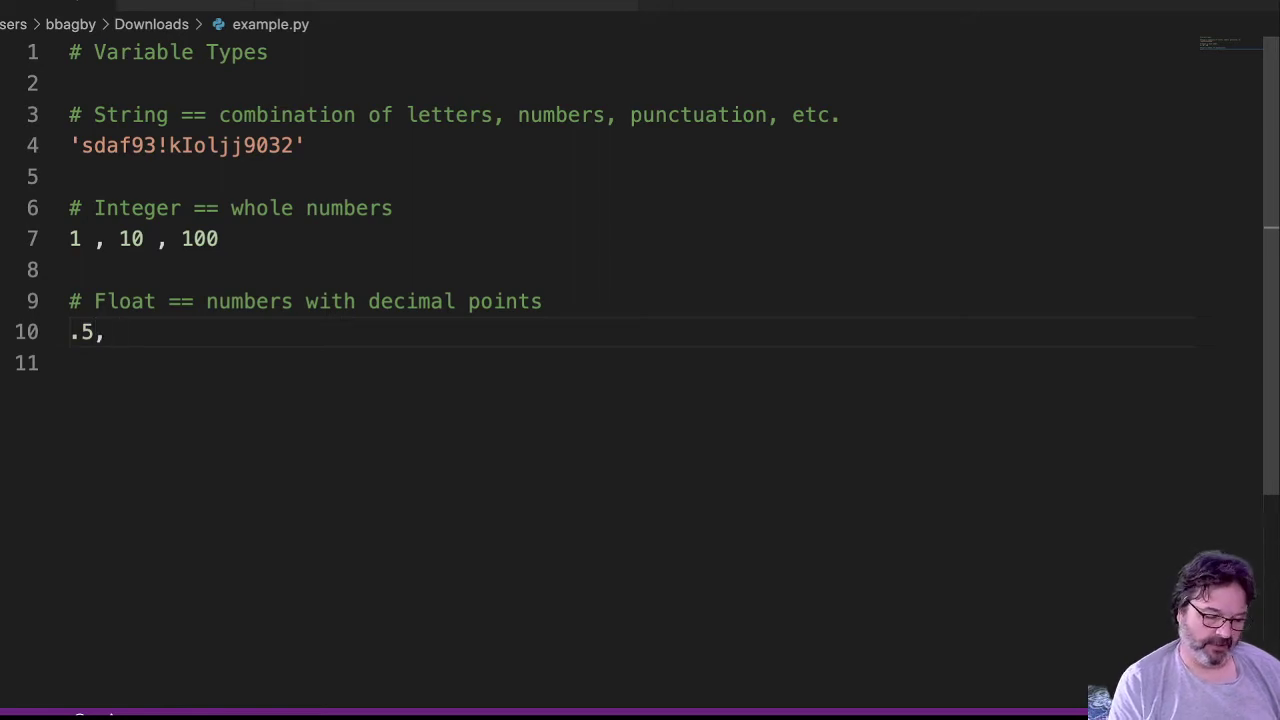
text(100.4)
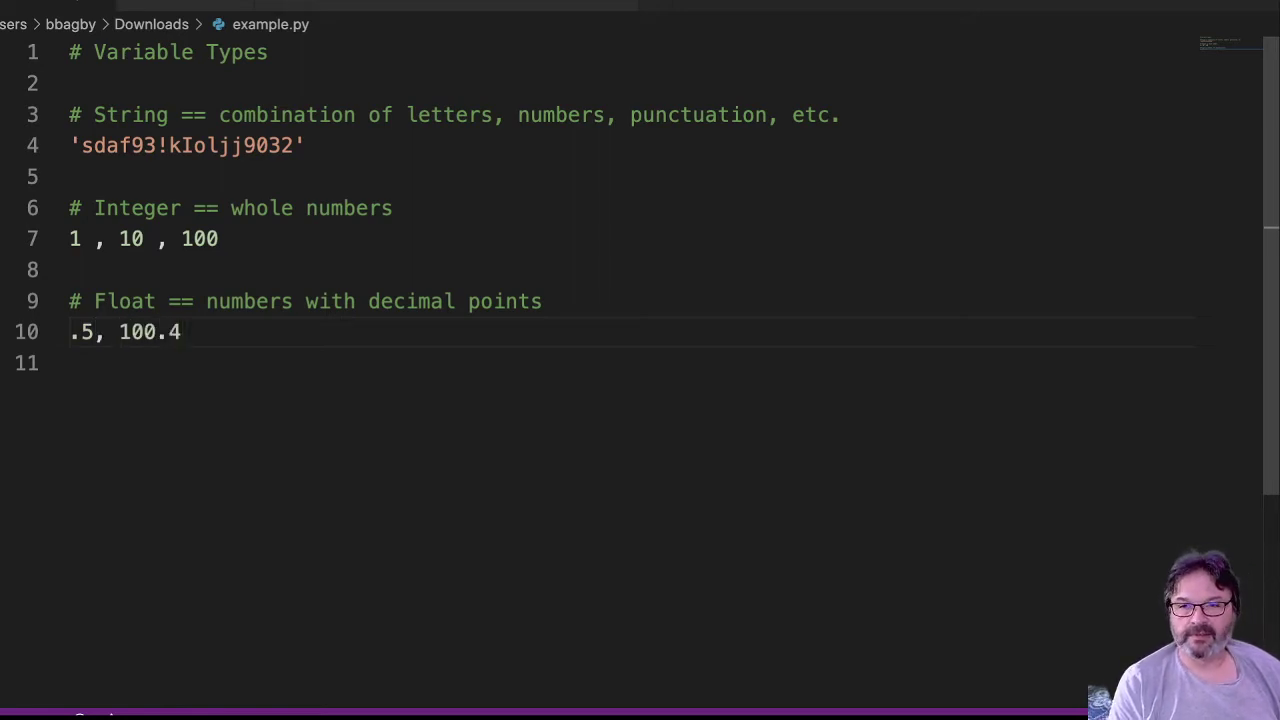
text(, 23)
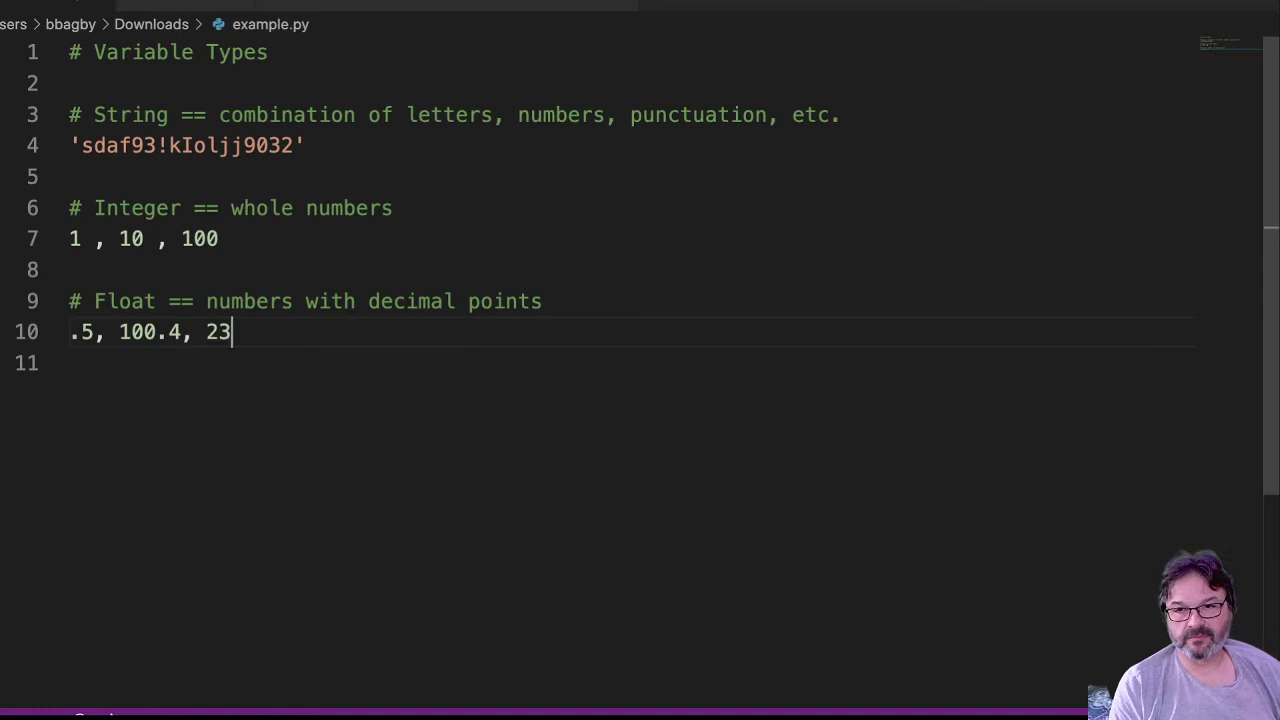
text(.234353245234113)
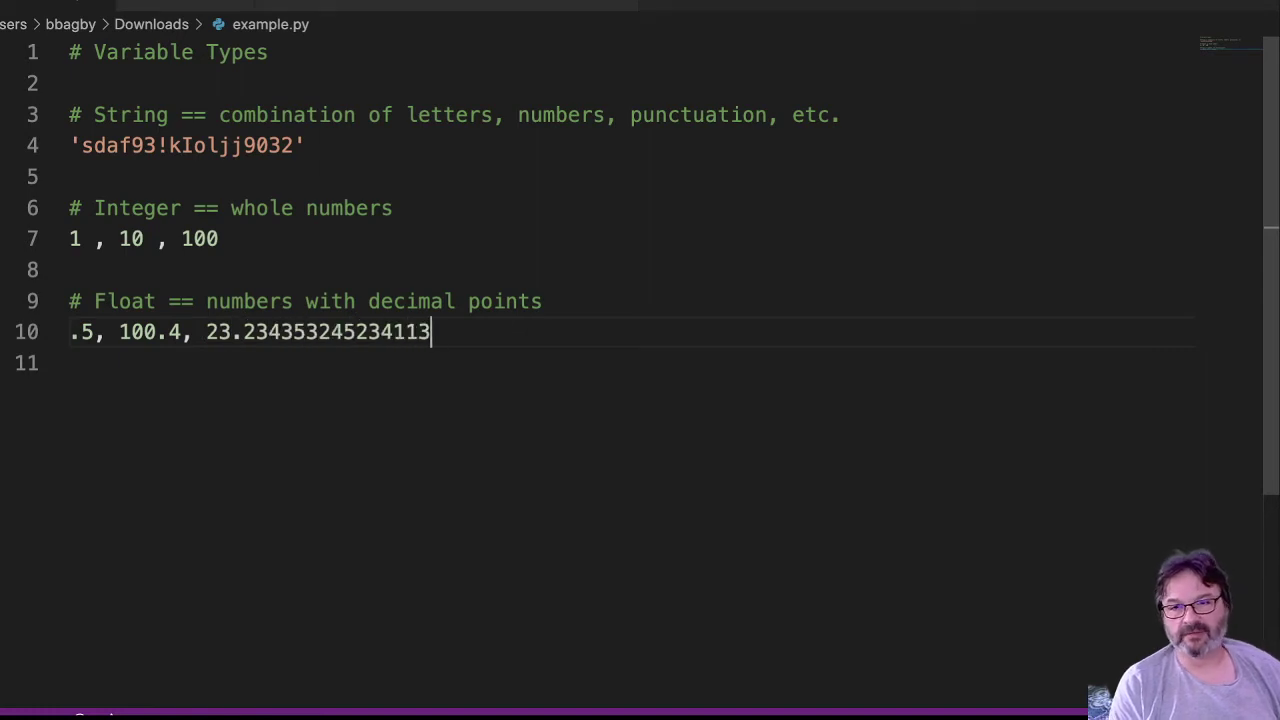
text(545)
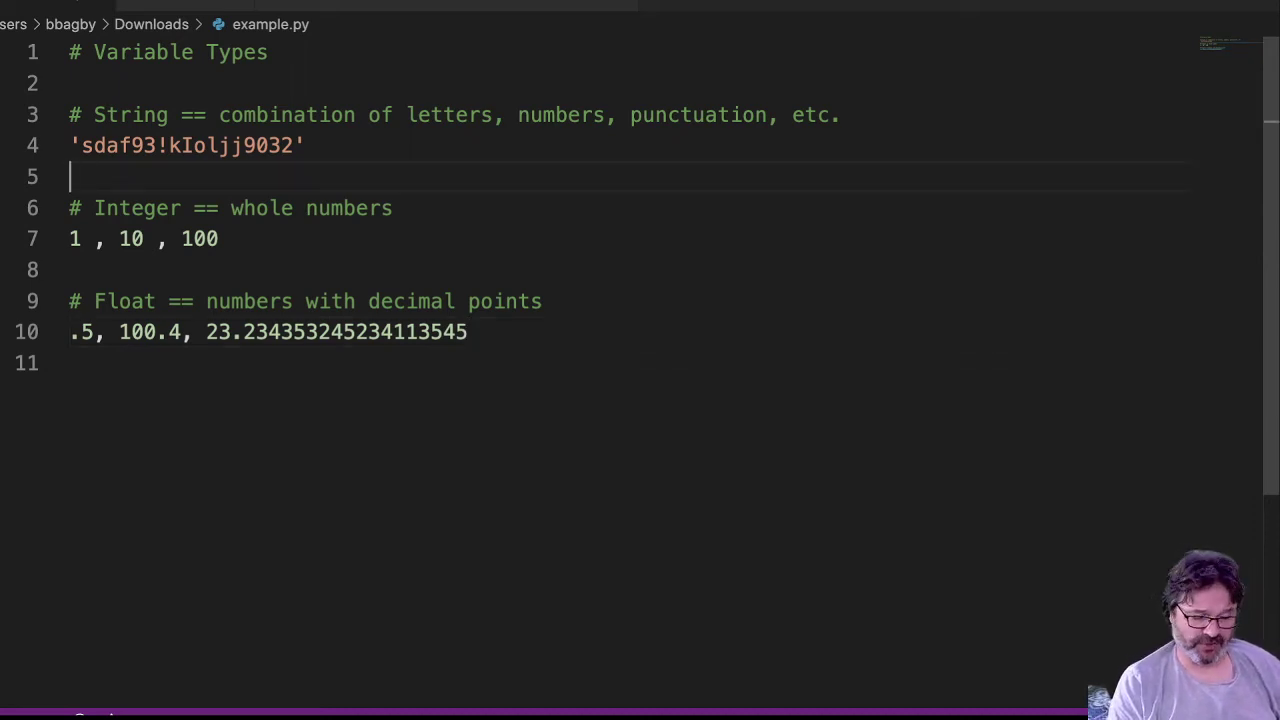
Assign myString = 'this is my string!' and prefix the example value lines with #
text(my)
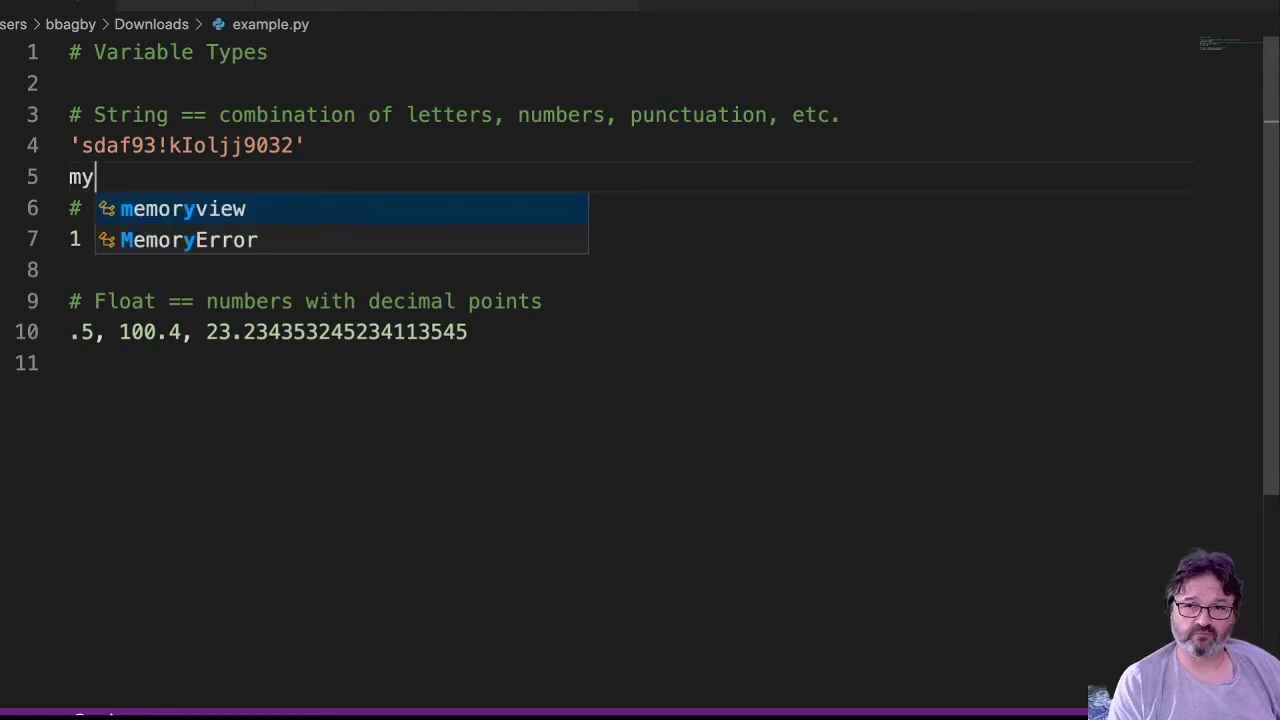
text(String)
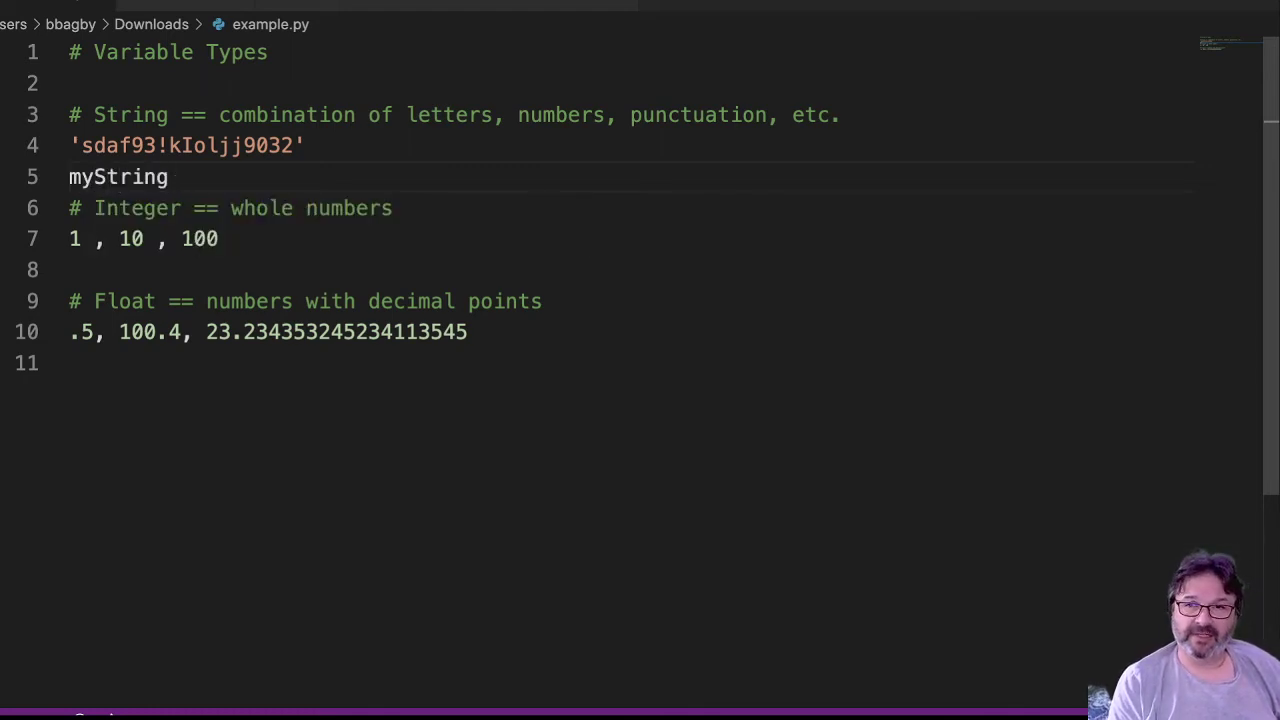
text(= '')
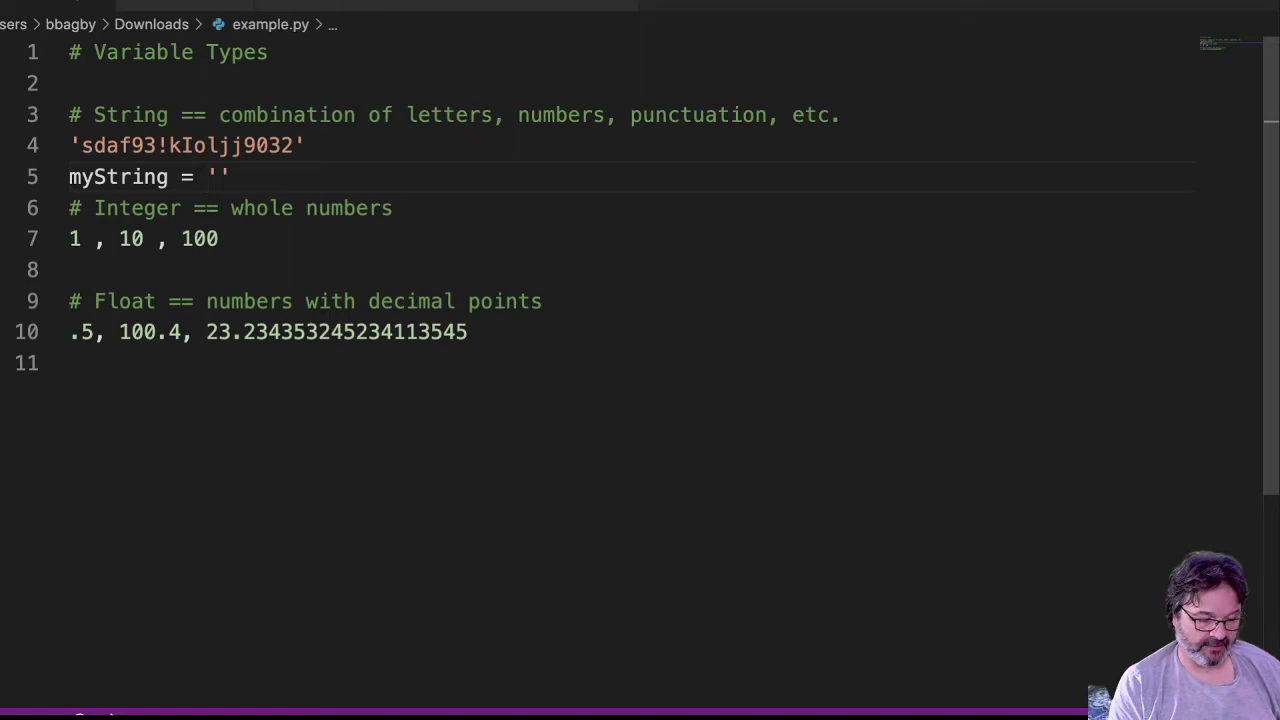
text(this is)
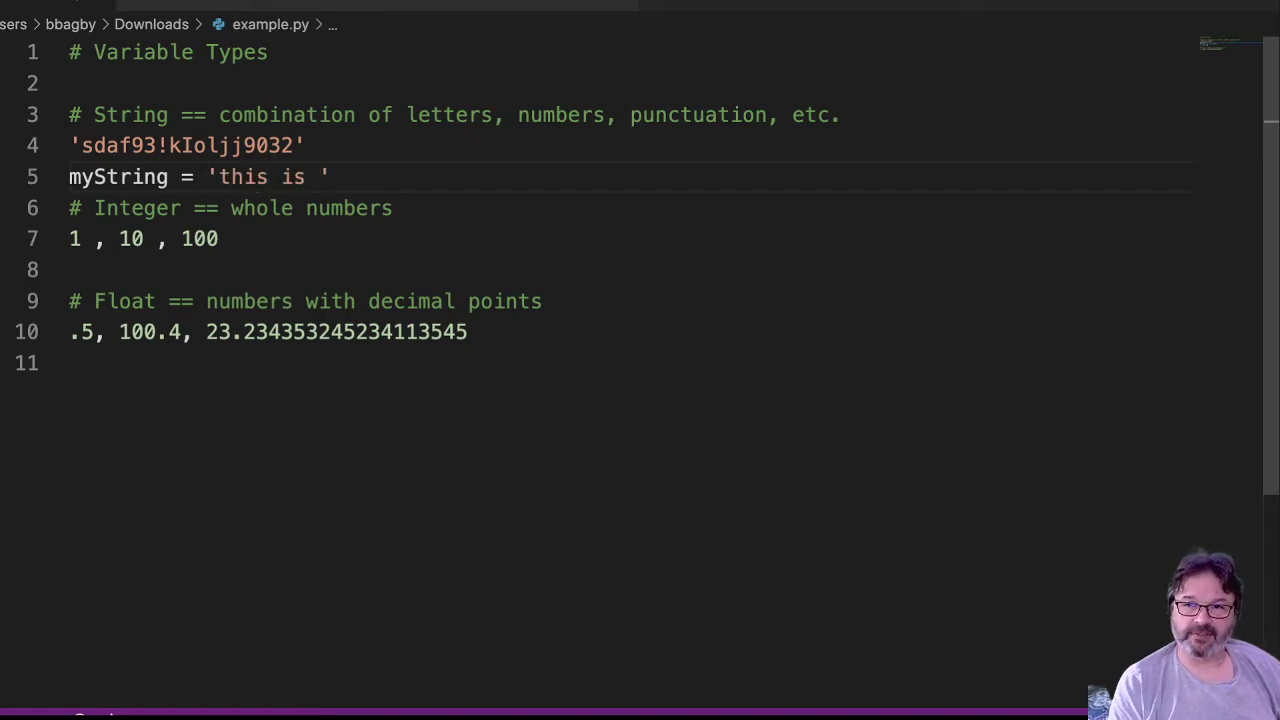
text(my string!')
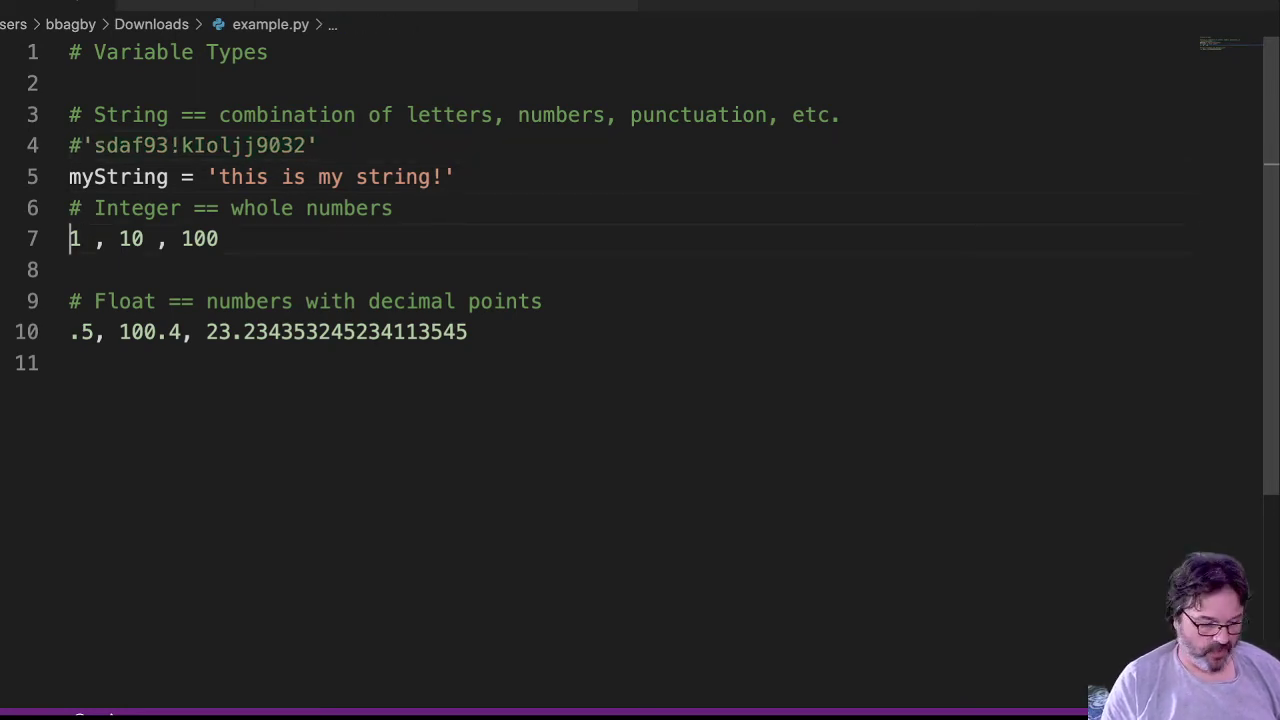
text(#)
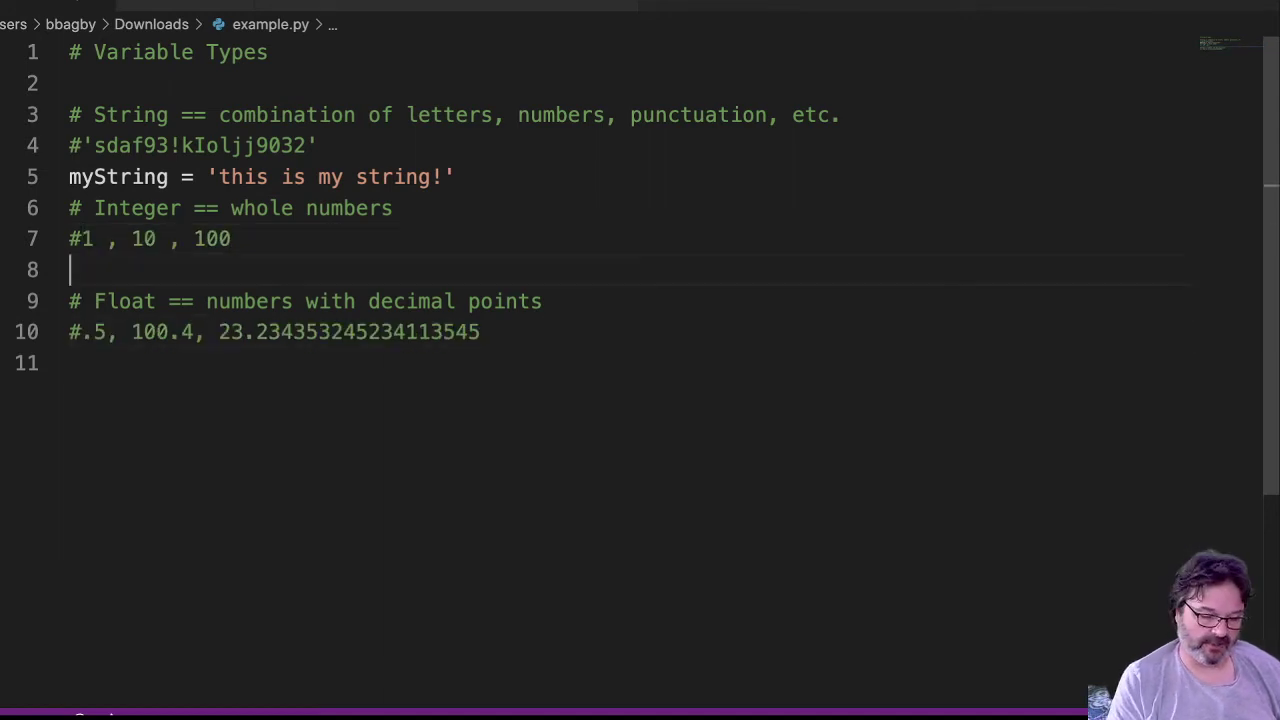
Add the assignments myInteger = '100' and myFloat = 10.345435345
text(myInte)
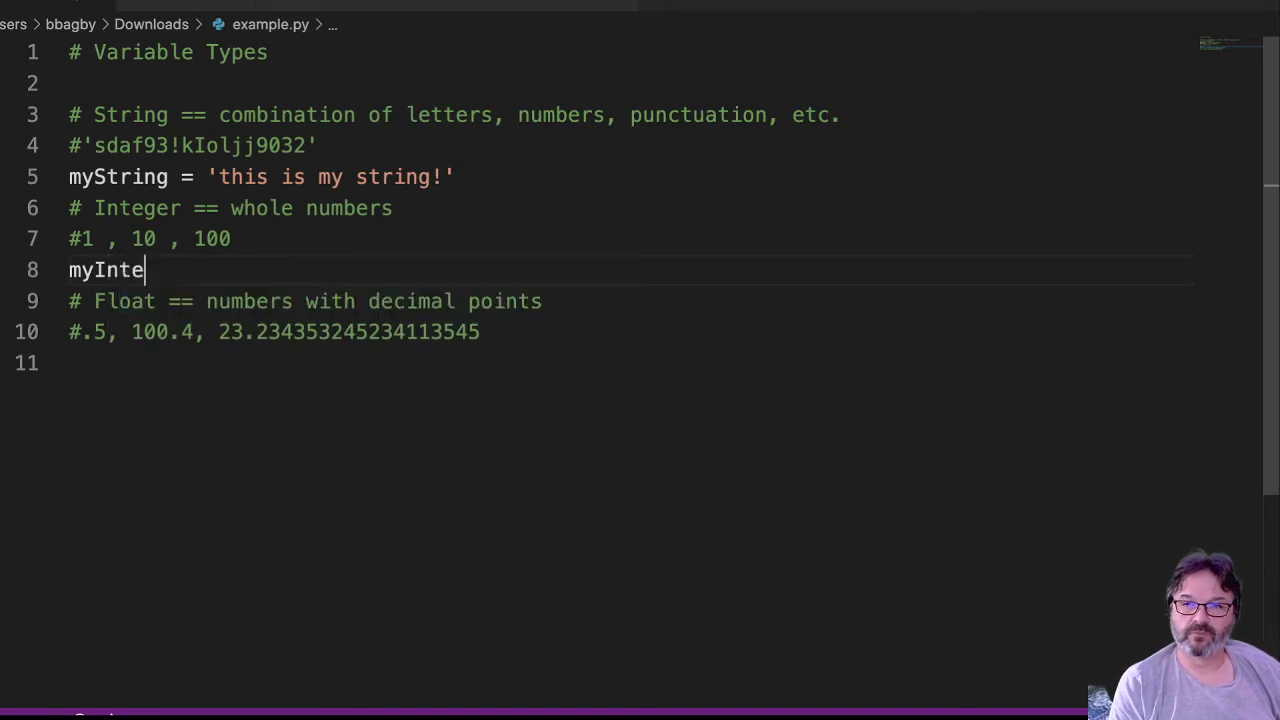
text(ger =)
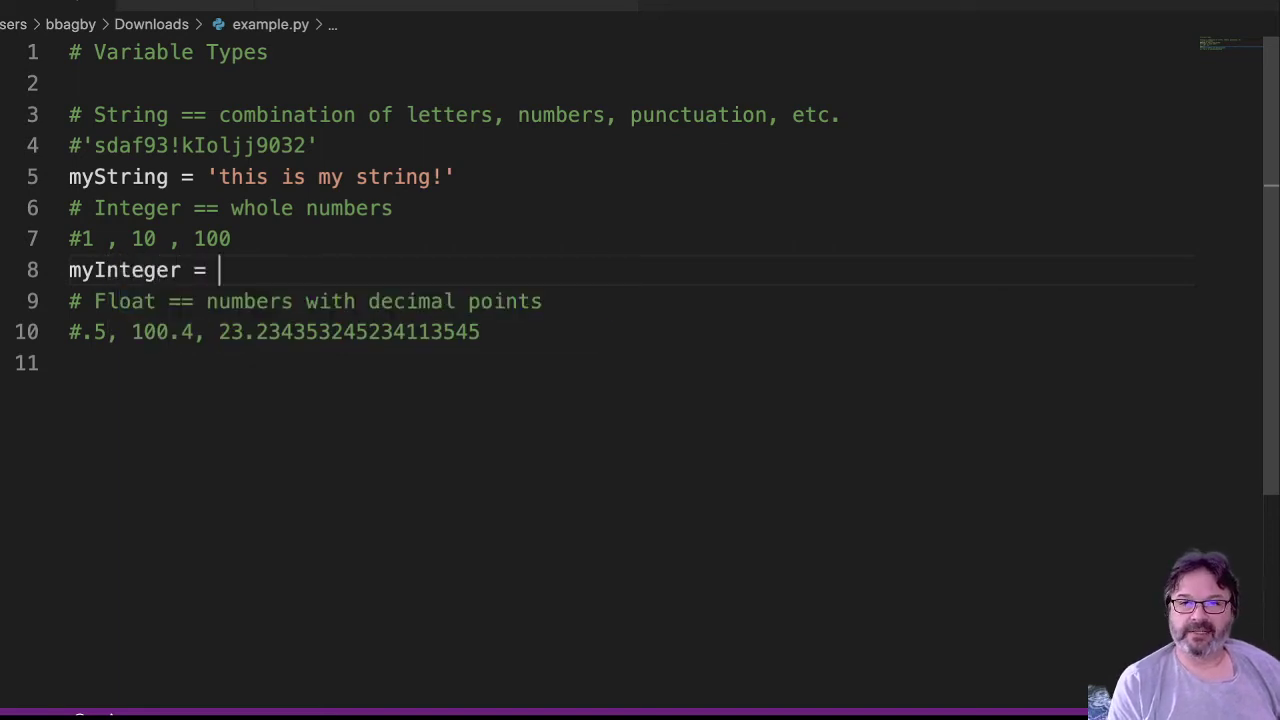
text('100')
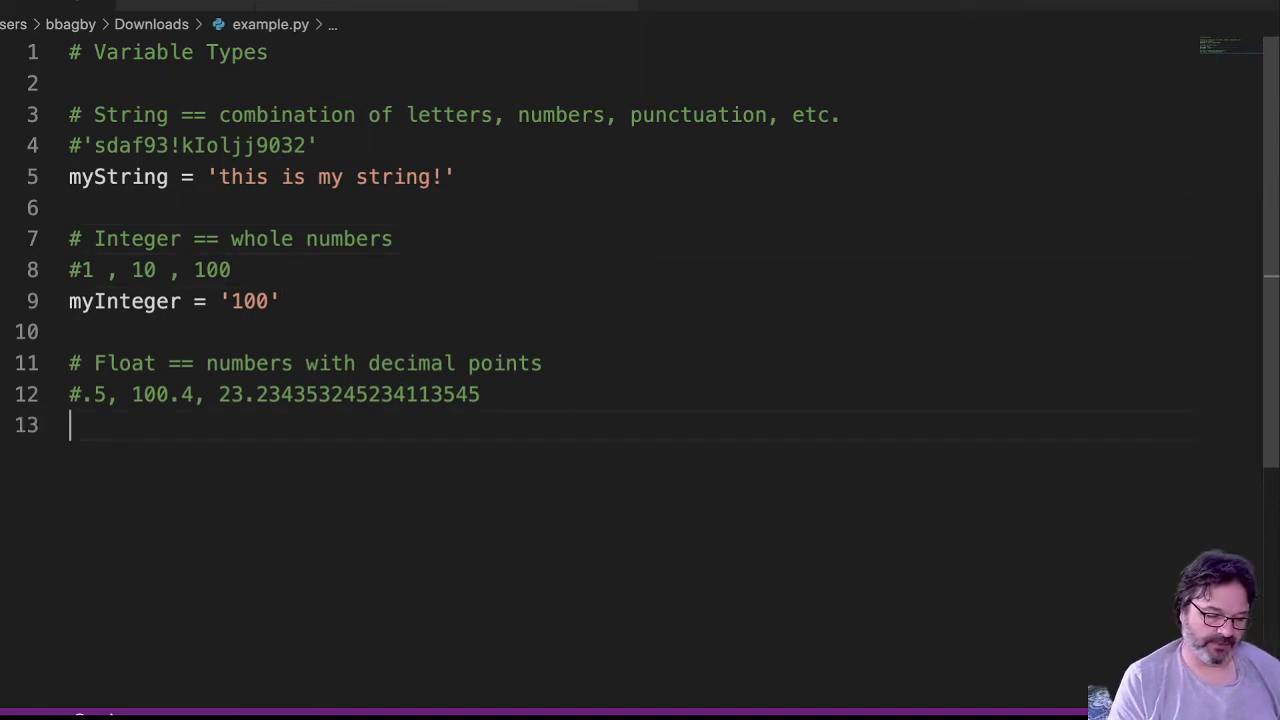
text(my)
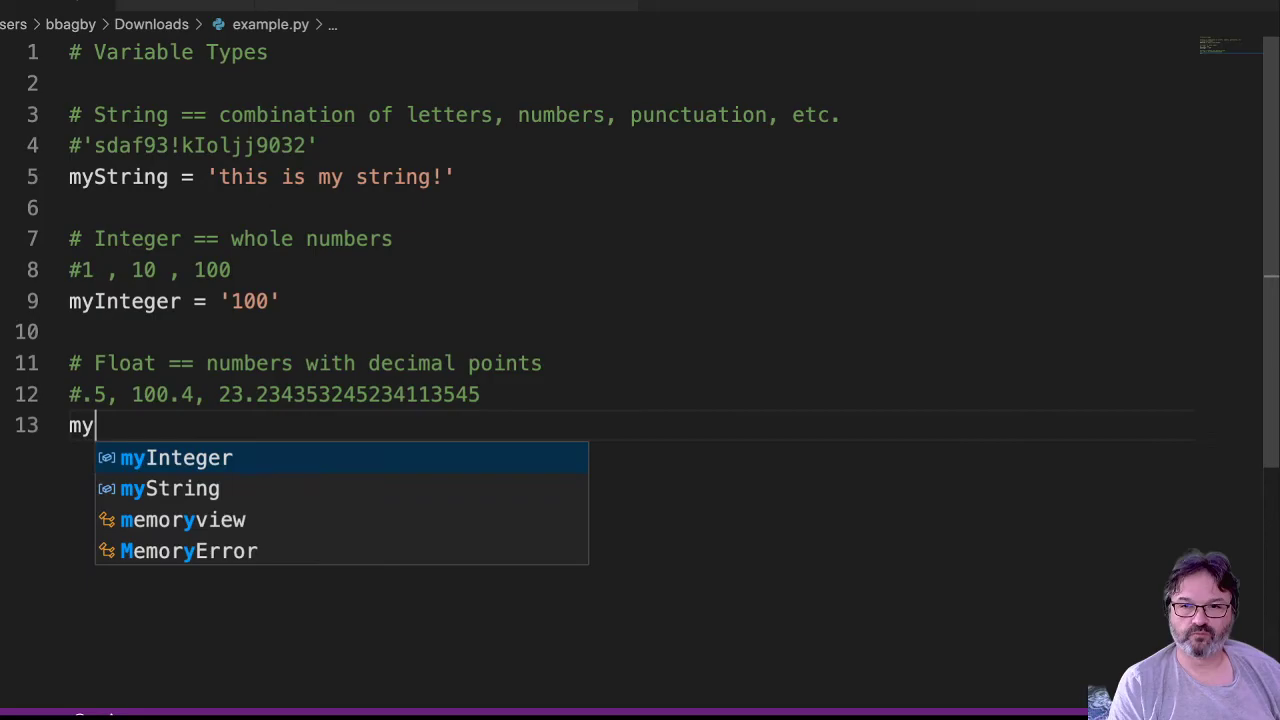
text(Float =)
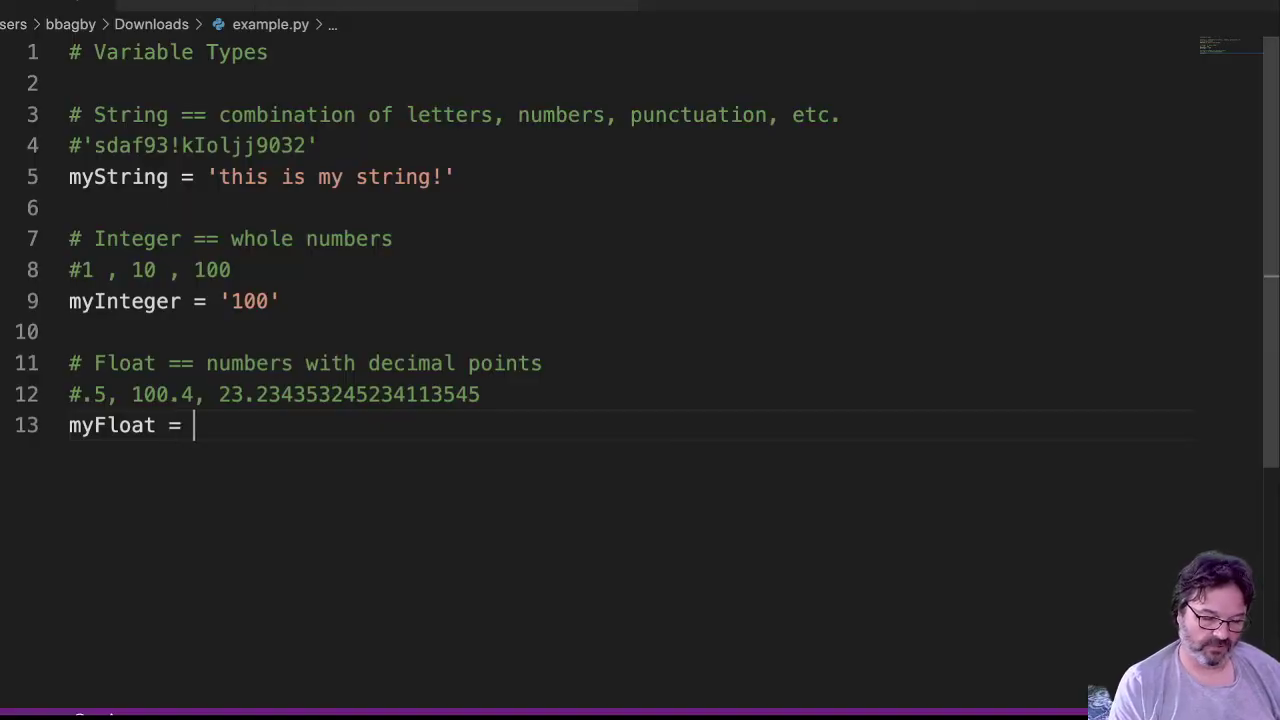
text(10.345)
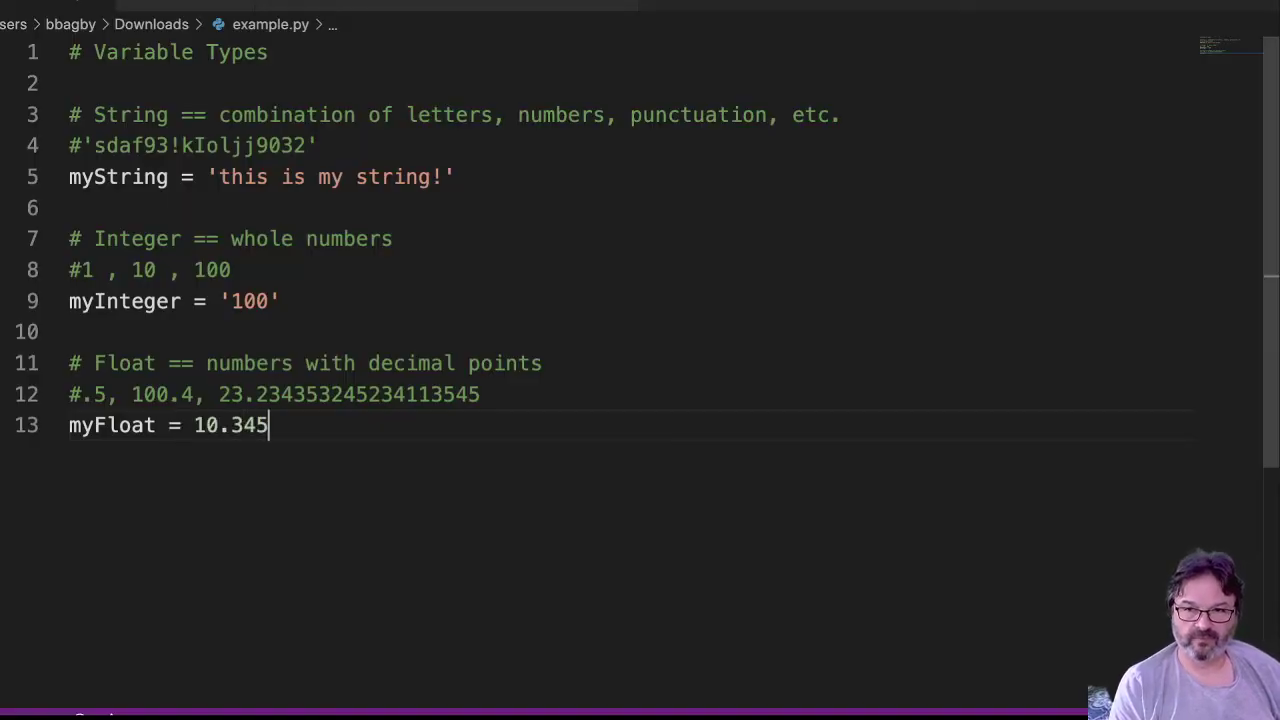
text(435345)
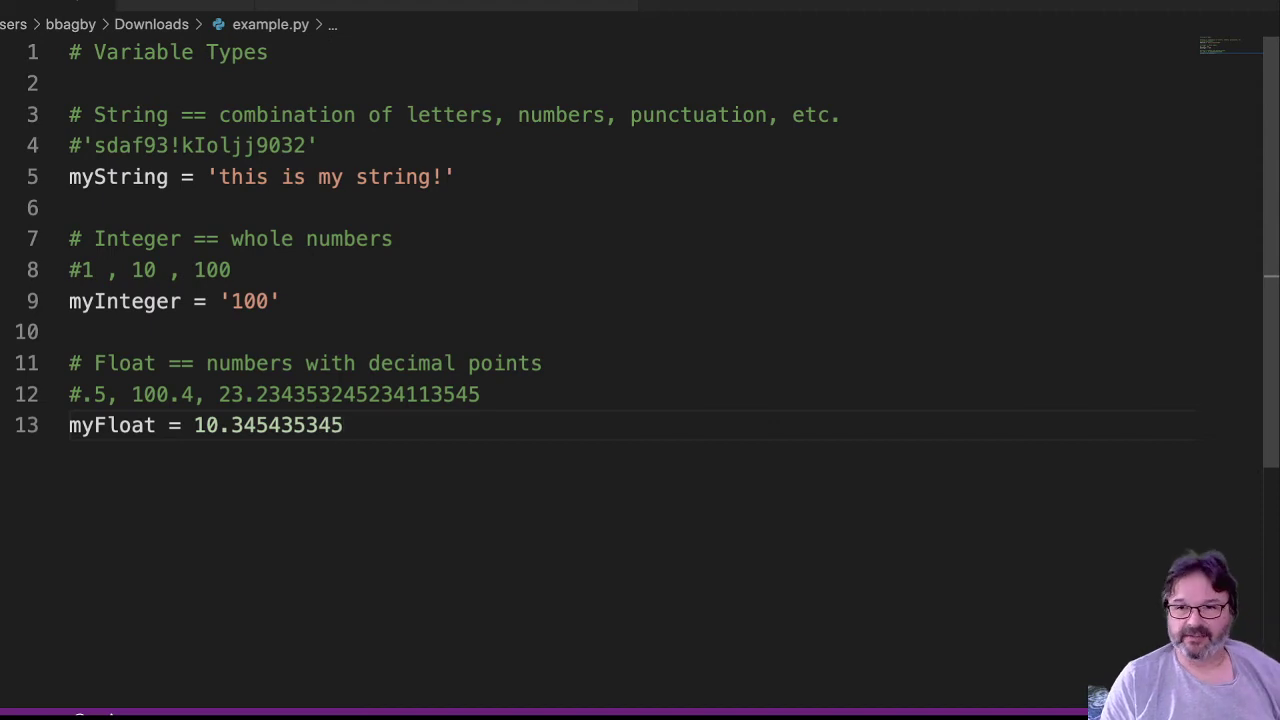
Remove the quotes from myInteger's 100 and add myOtherString = '100' below myString
click(232, 301)
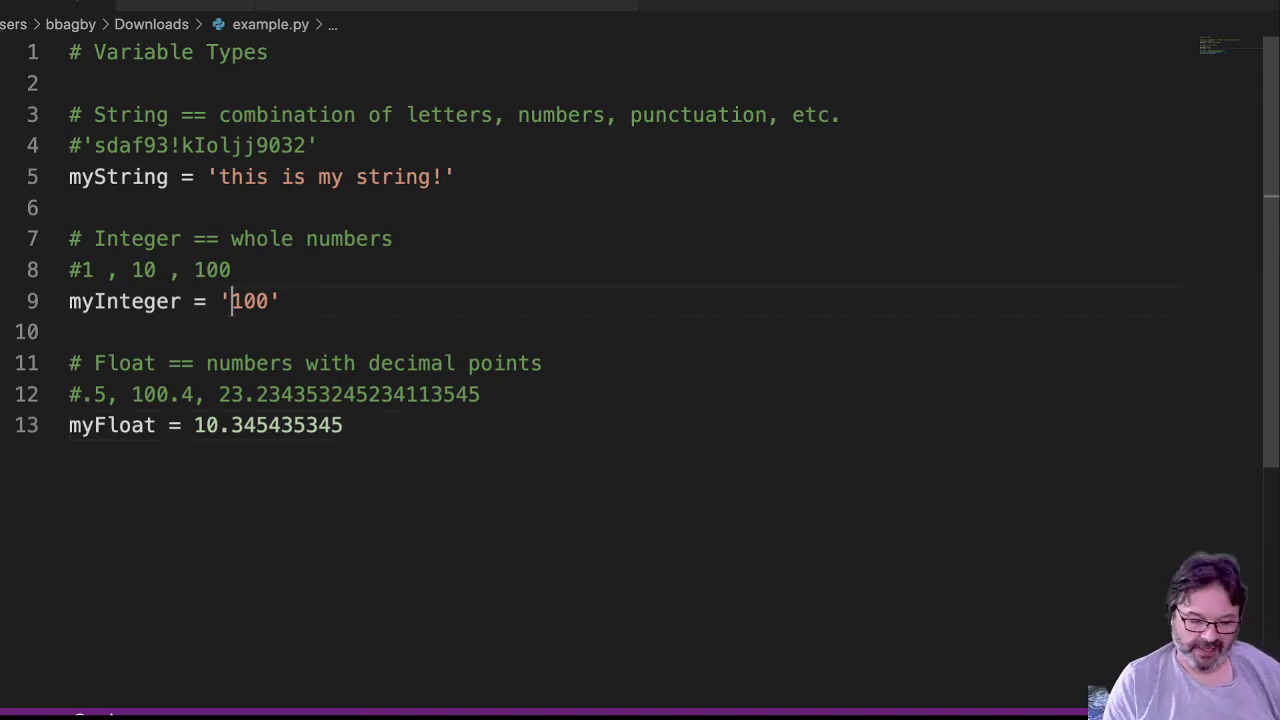
key(Backspace)
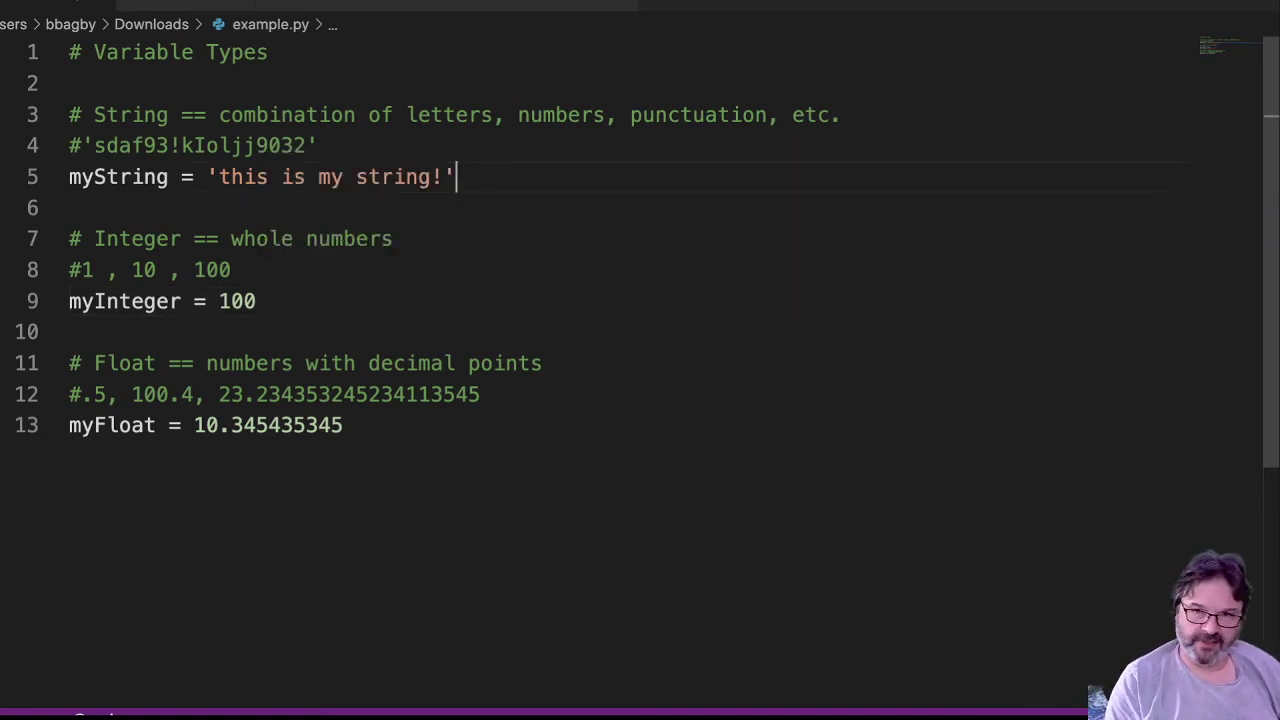
text(myOtherS)
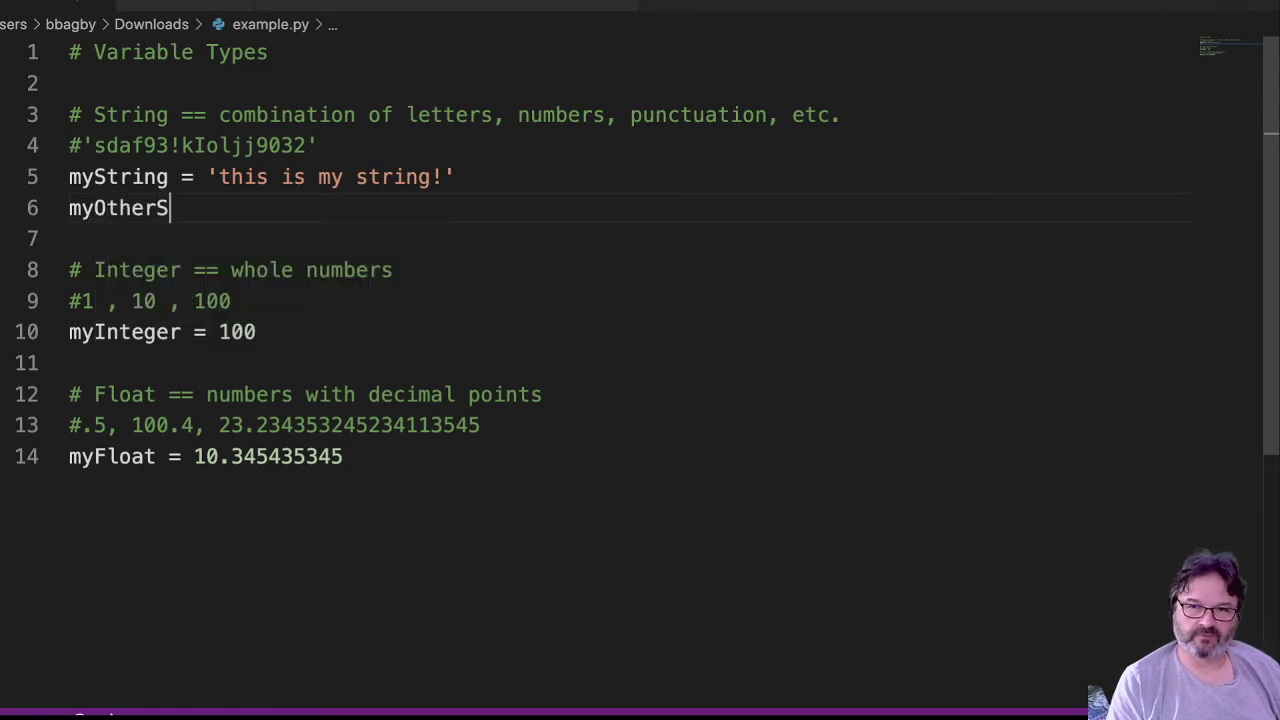
text(tring =)
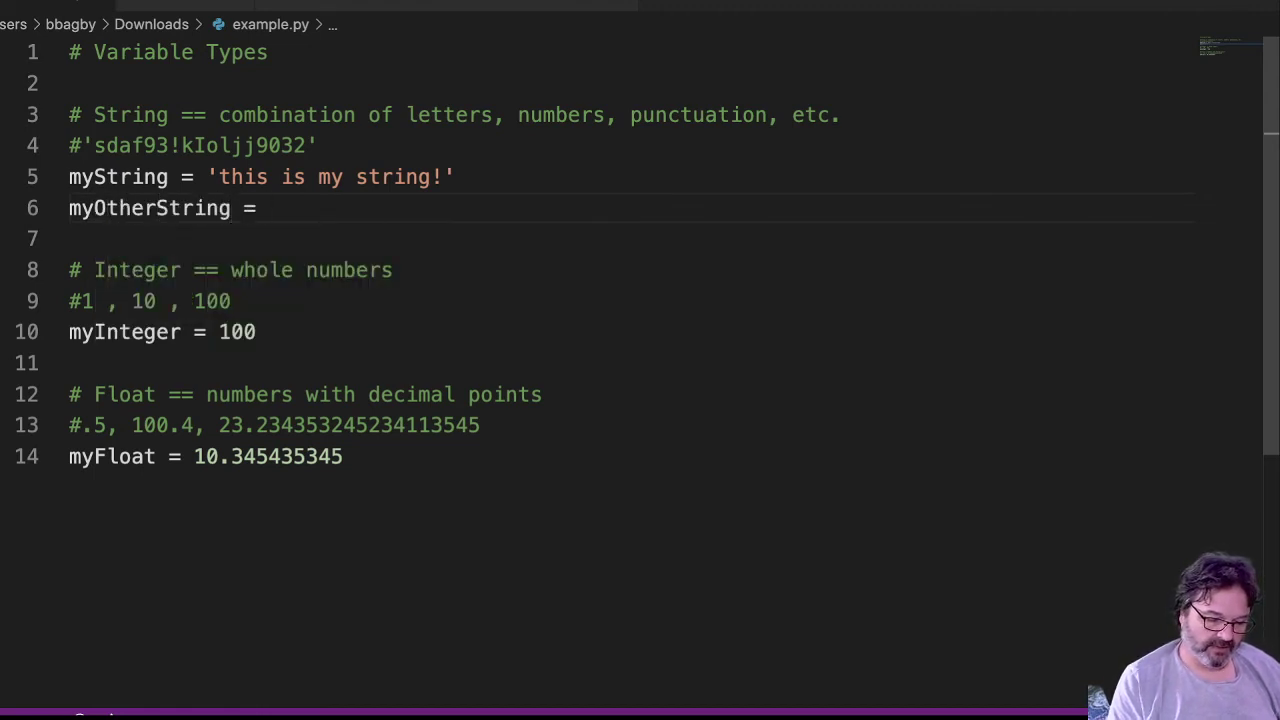
text('100')
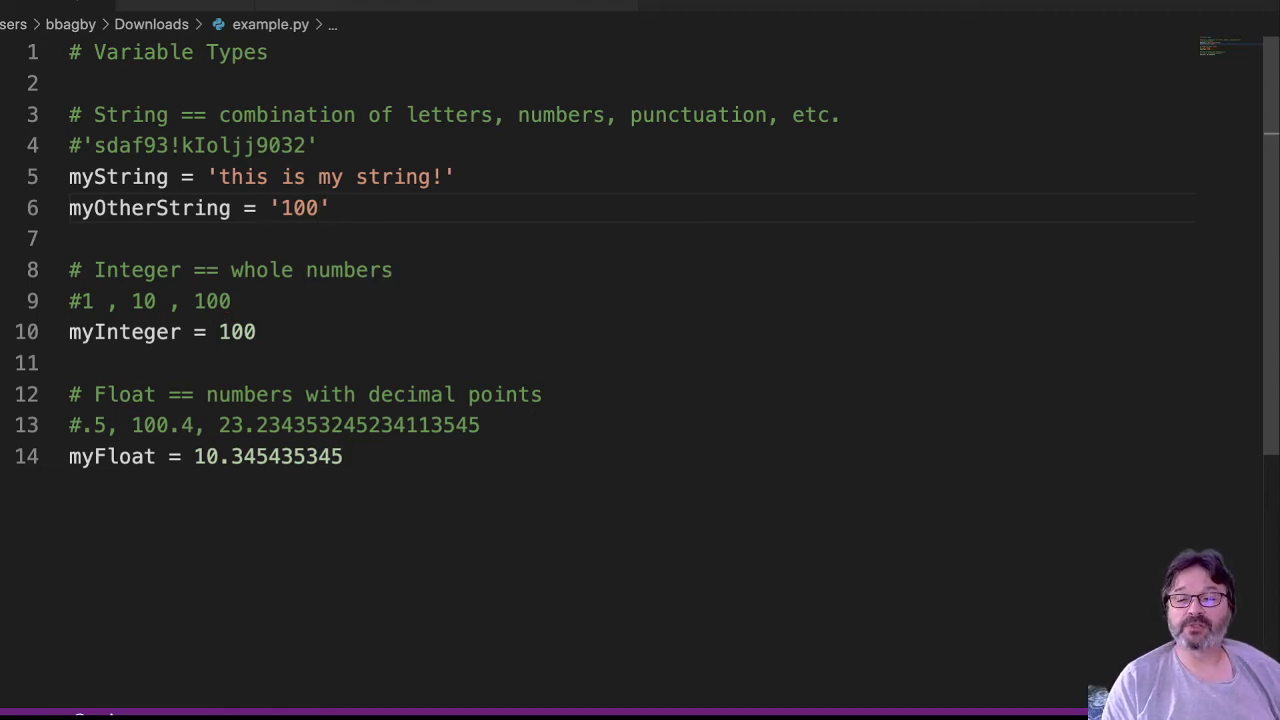
click(268, 208)
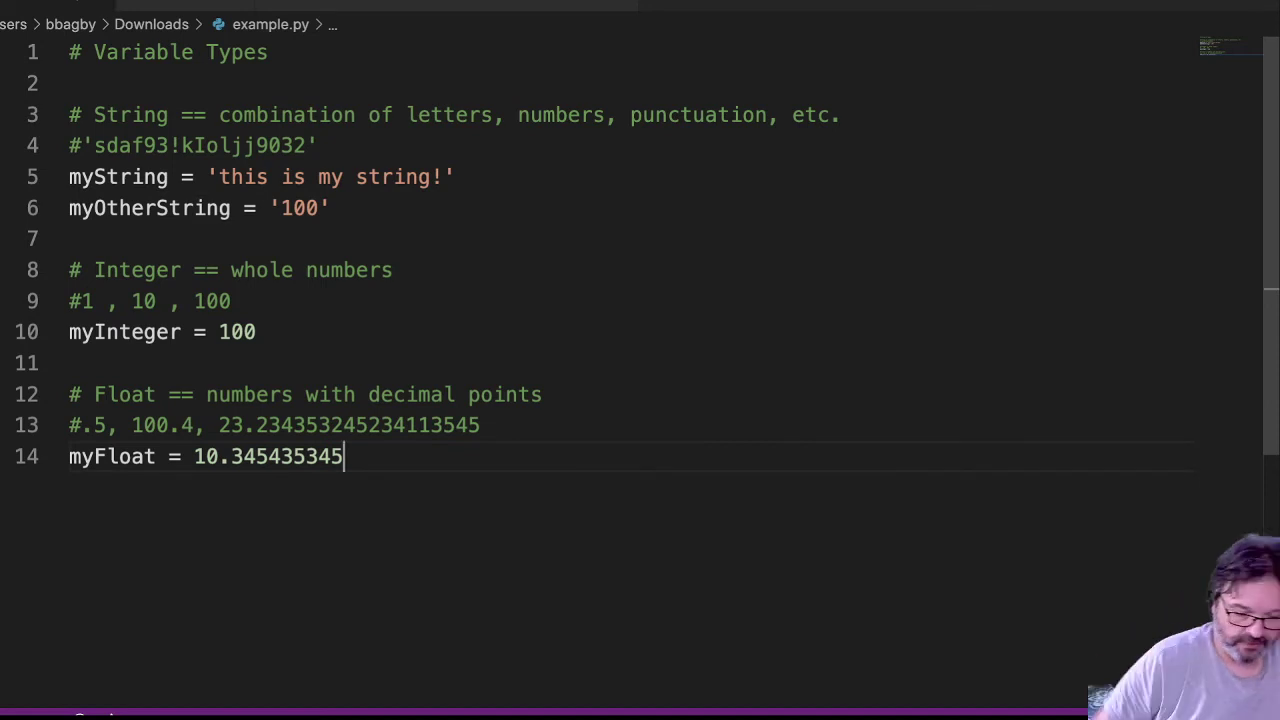
Add a print(myOtherString) line at the end of the script
key(Enter)
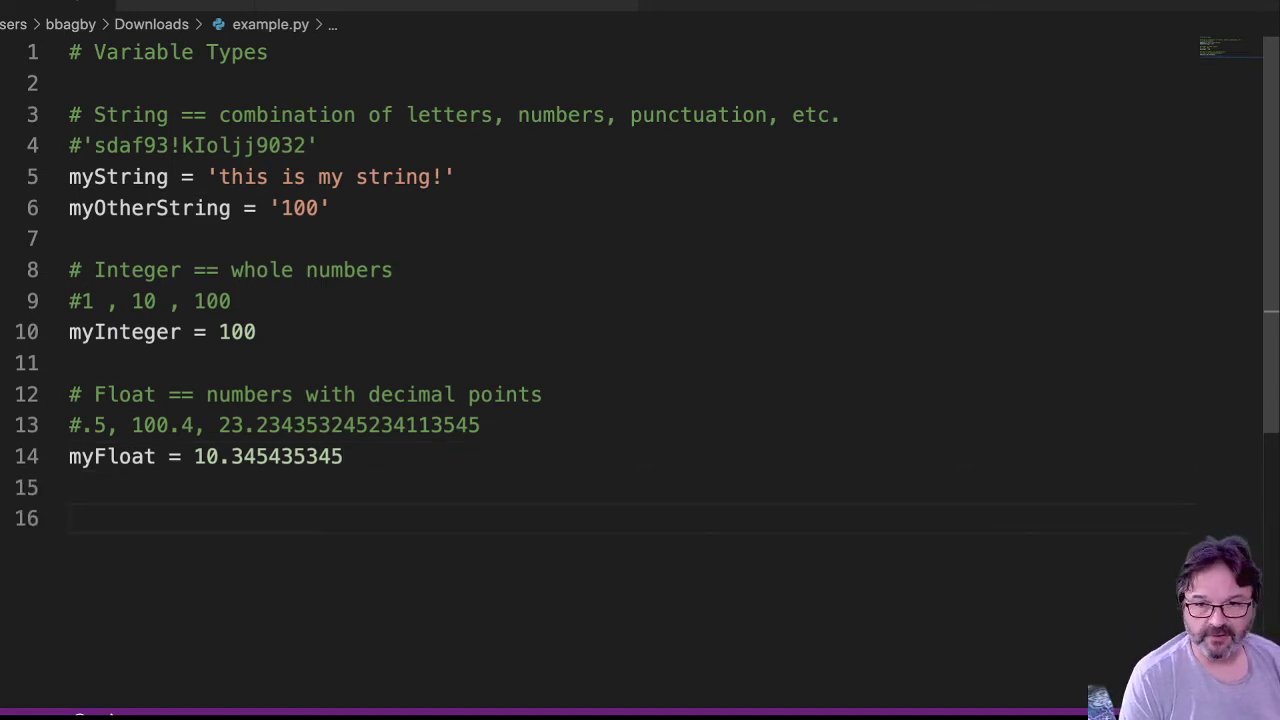
text(print)
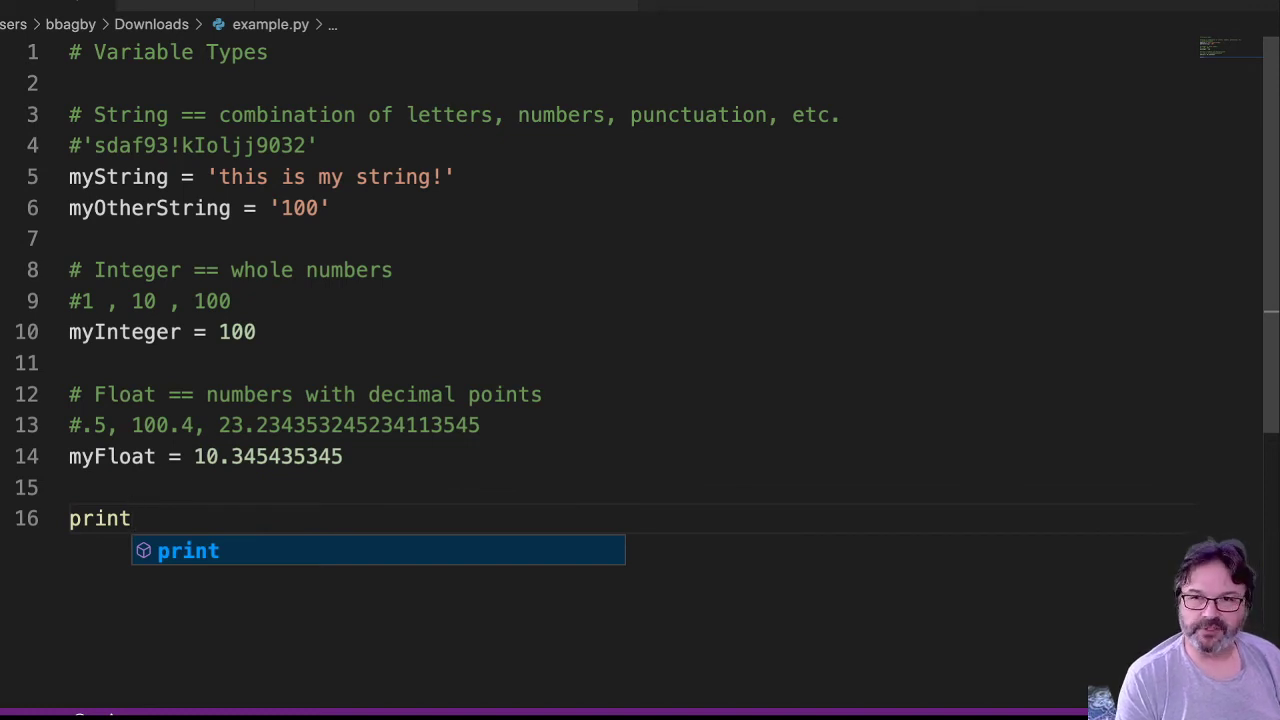
text((myString)
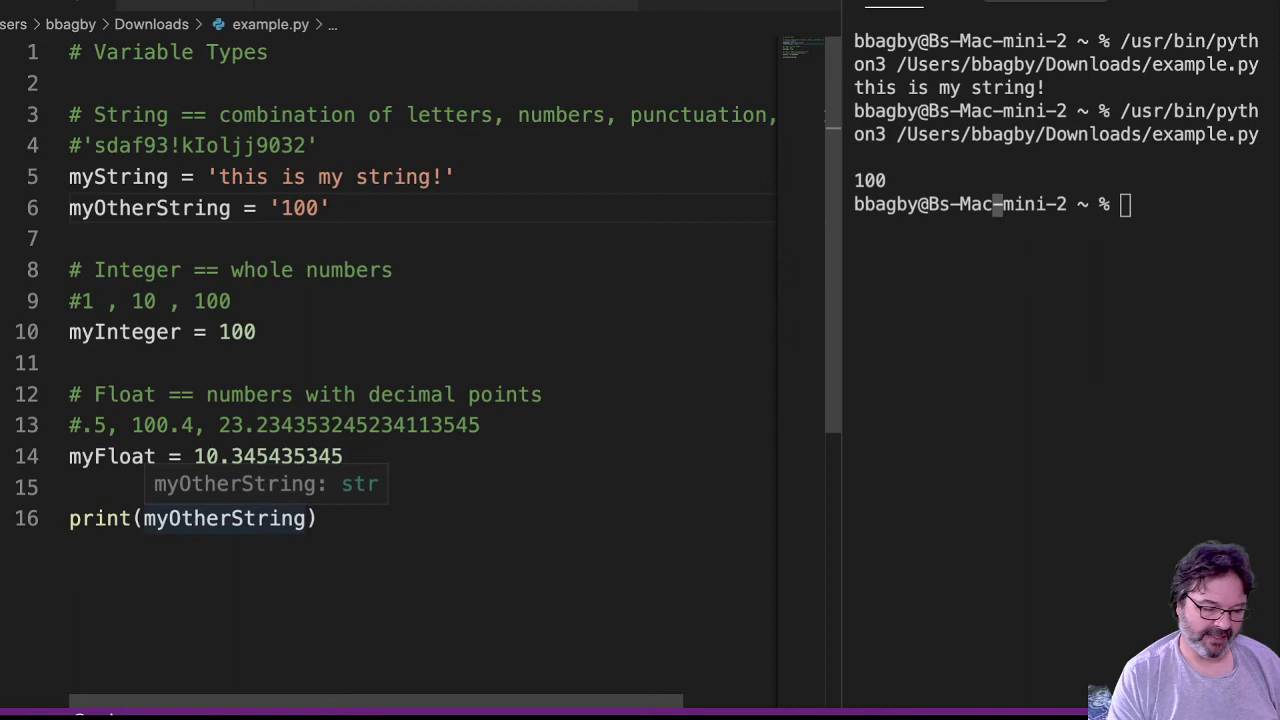
Wrap the print argument as type(myOtherString) and select the variable name
text(ty)
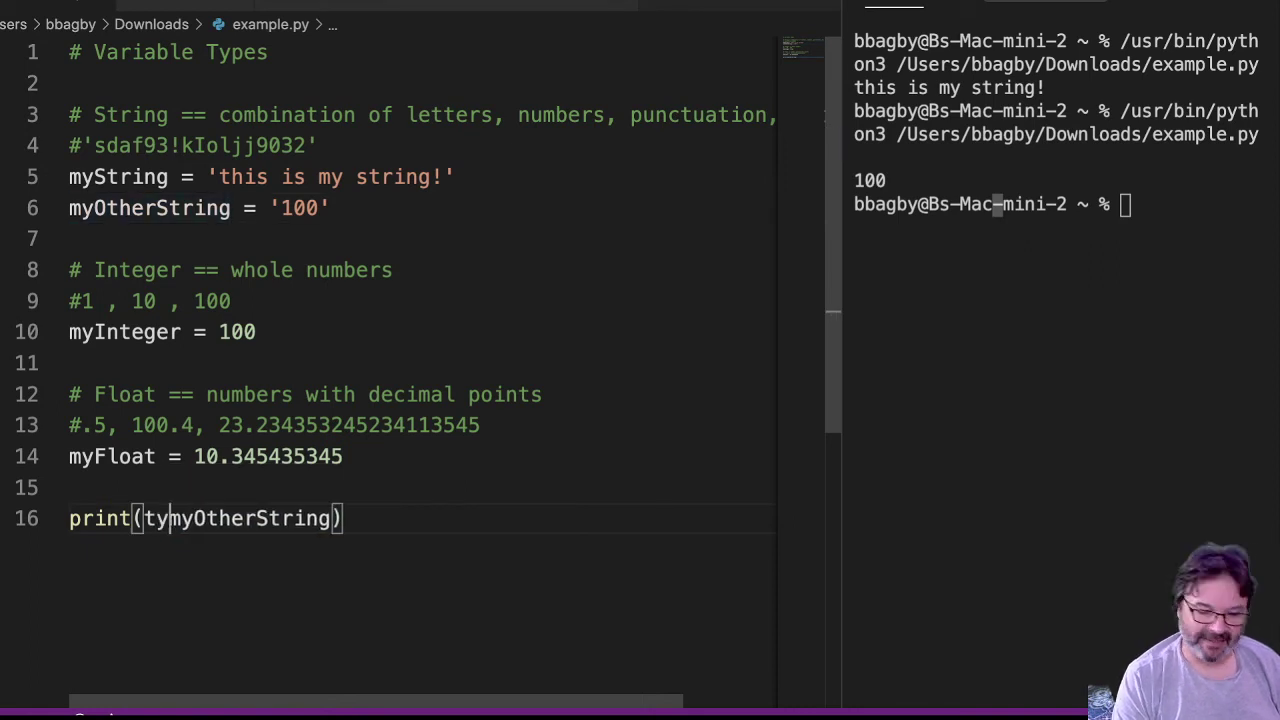
text(pe()
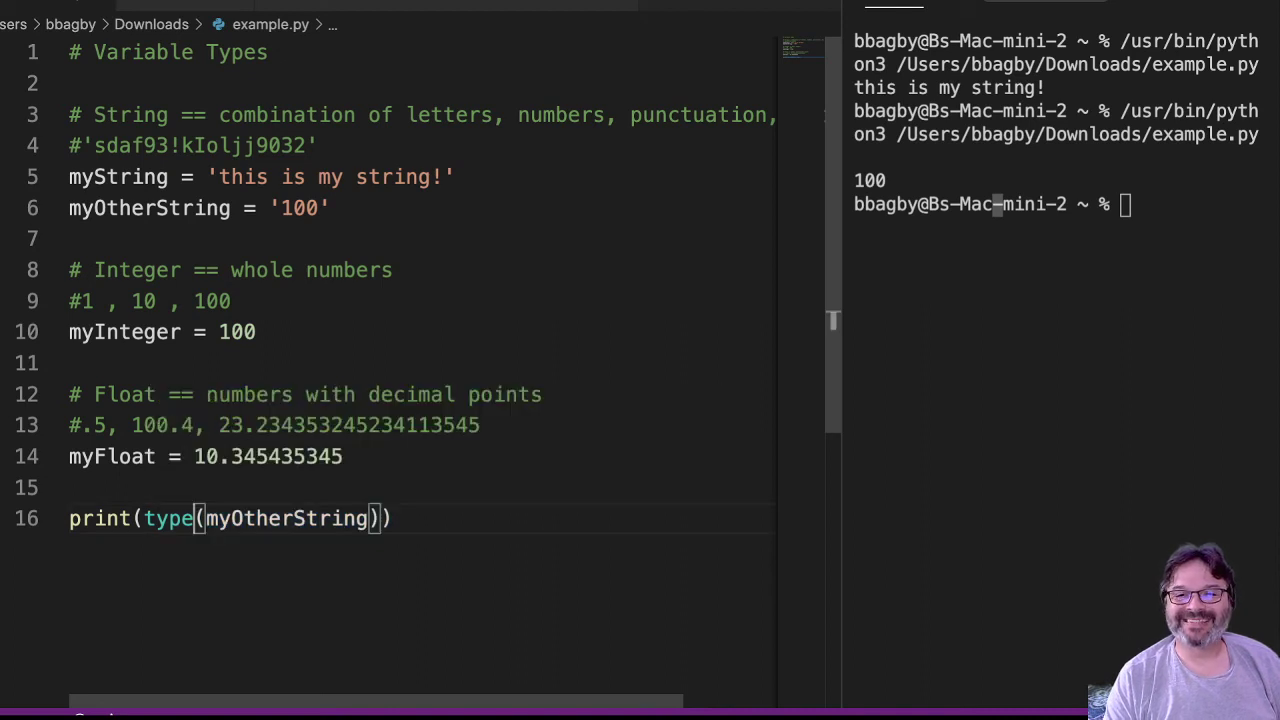
double_click(169, 518)
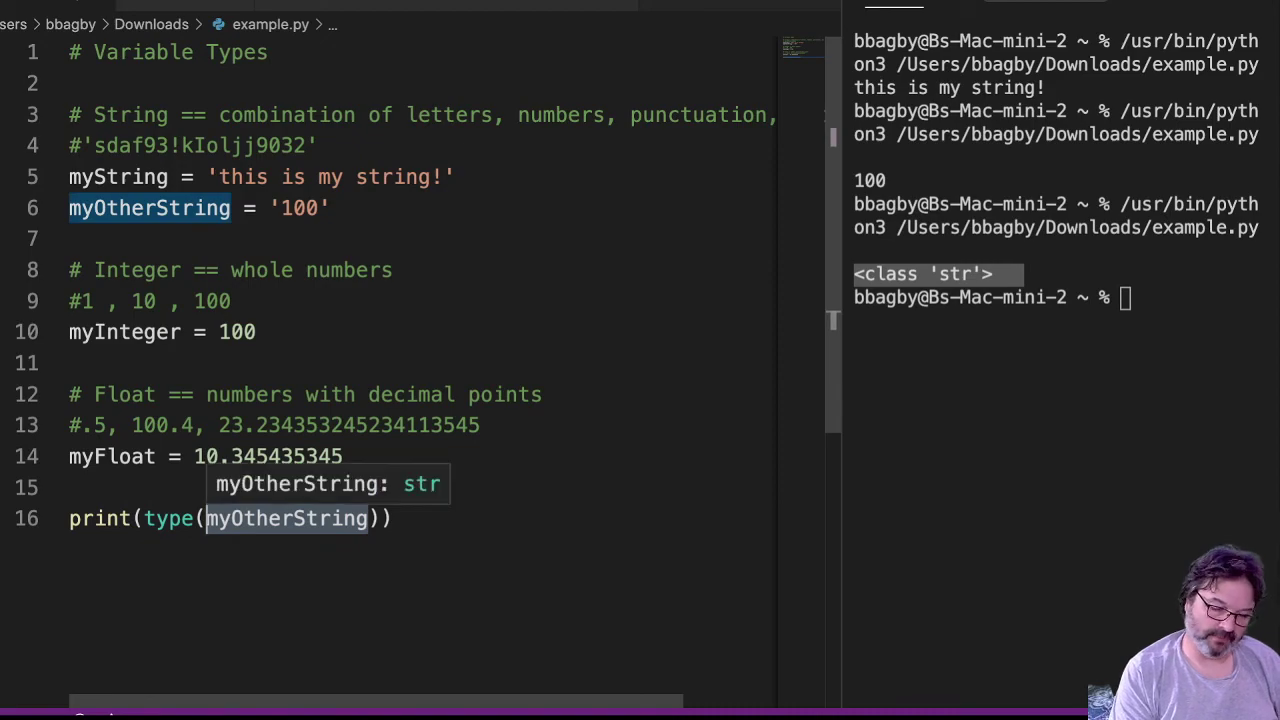
Pass myFloat to type() in the print line, then highlight the word type
text(myFloat)
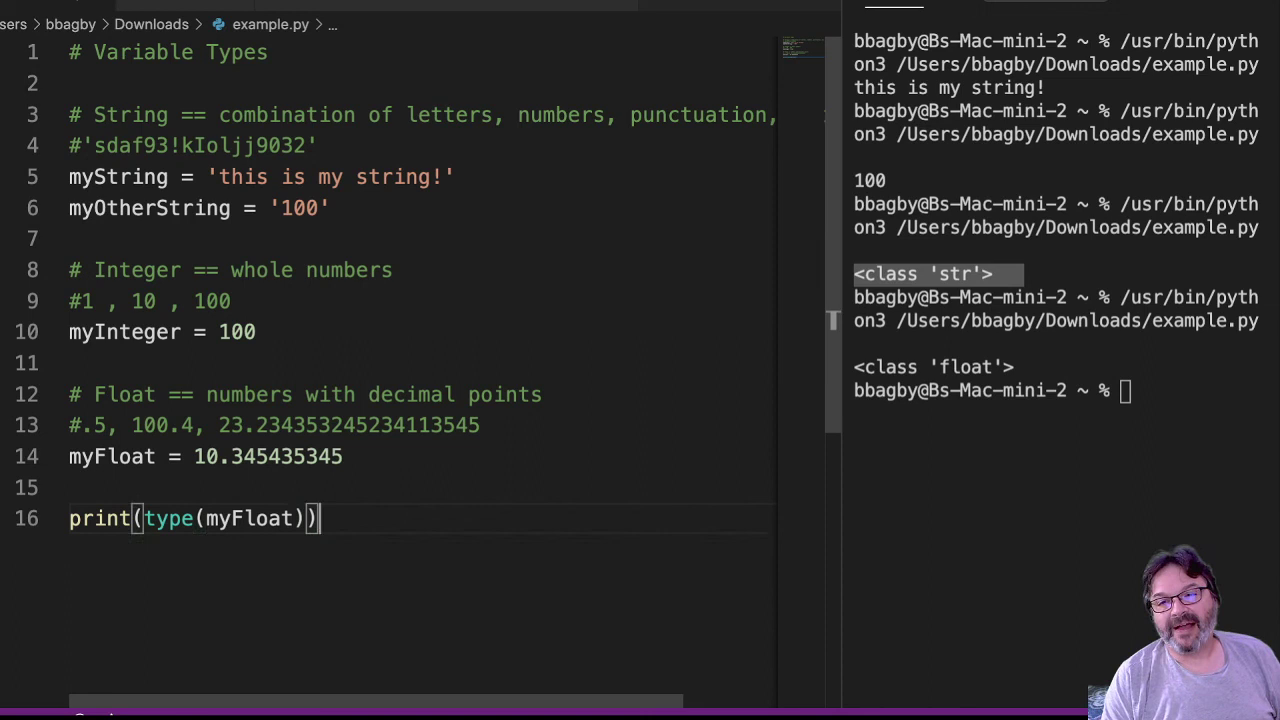
double_click(170, 518)
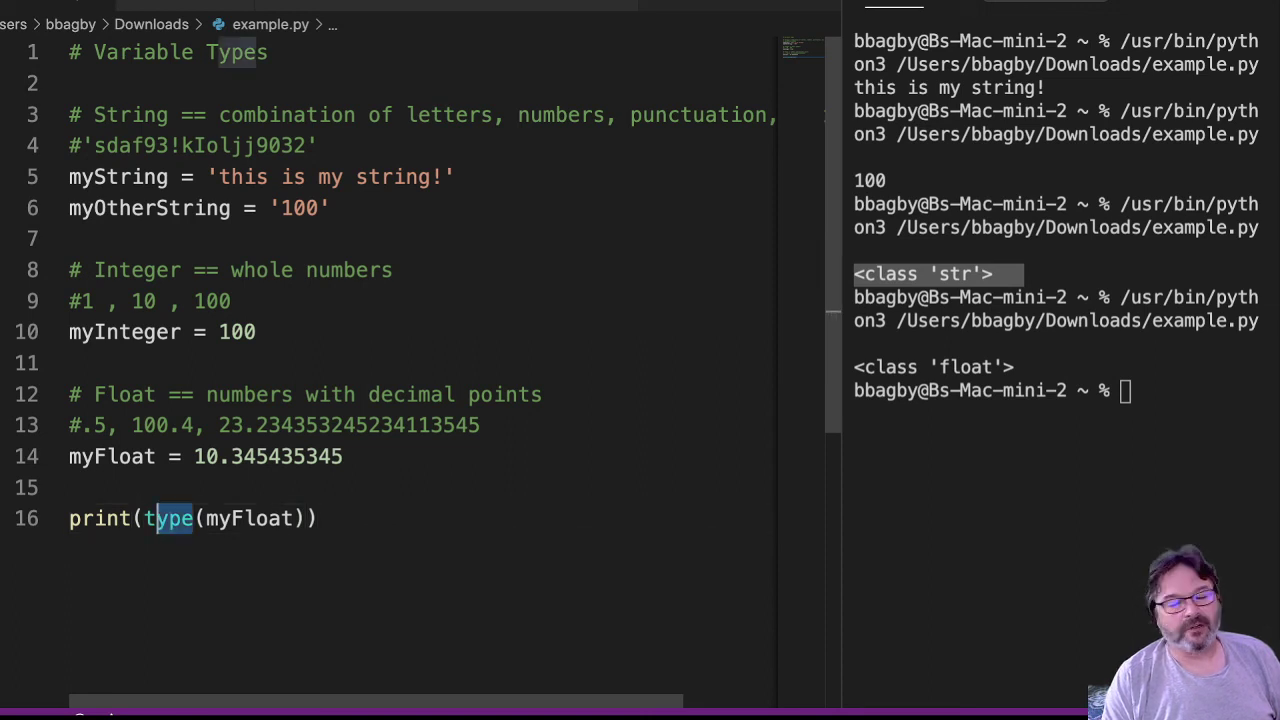
double_click(170, 518)
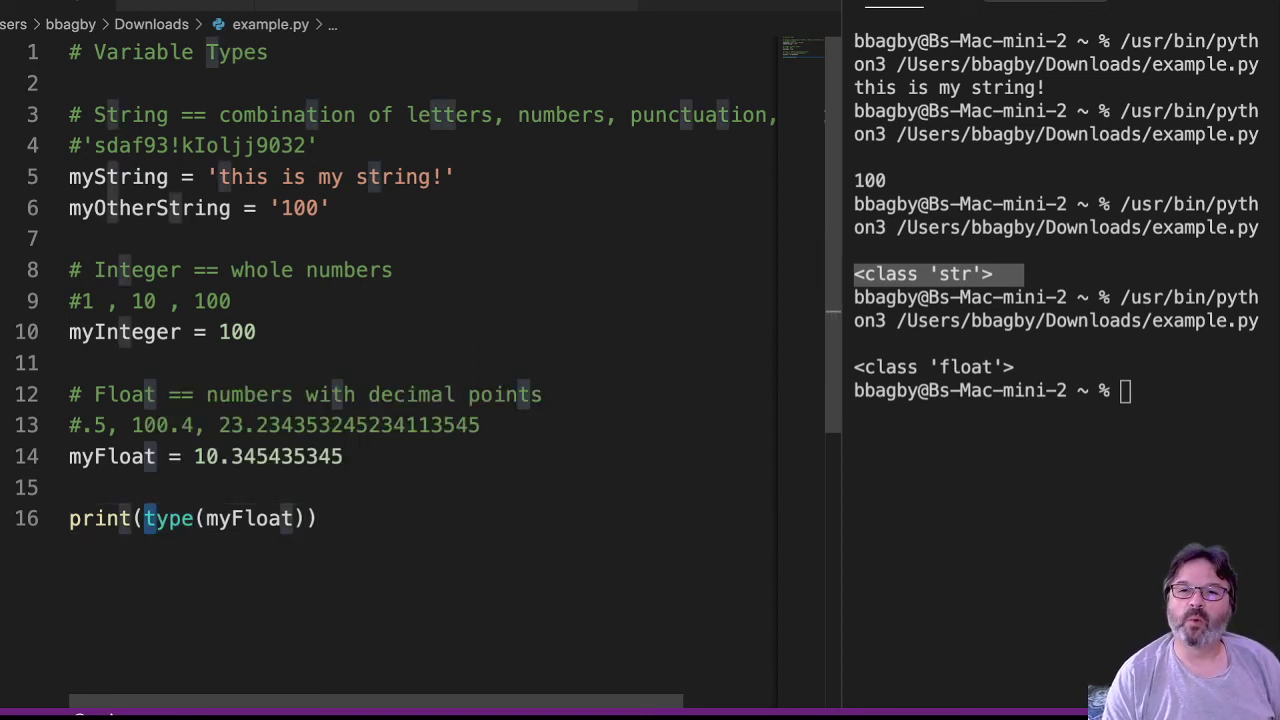